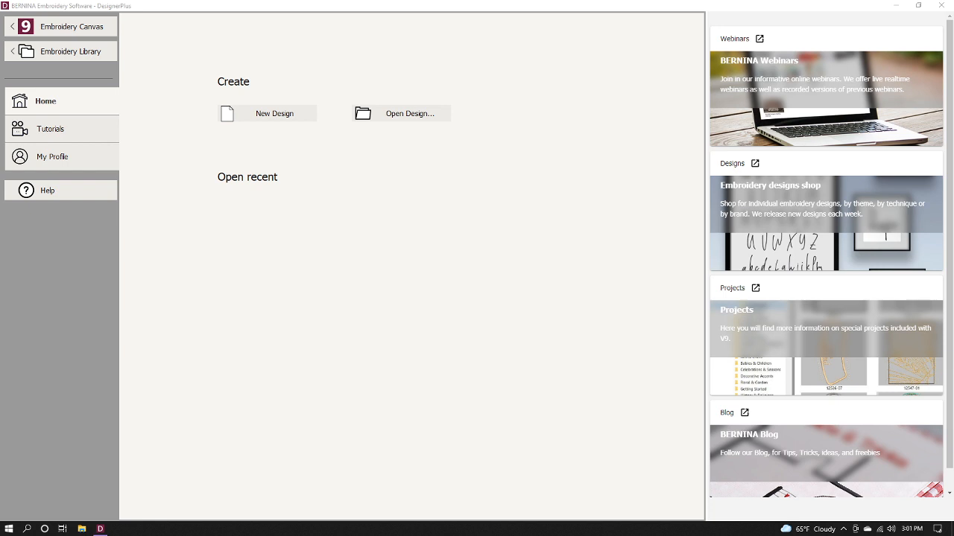
pyautogui.moveTo(251, 272)
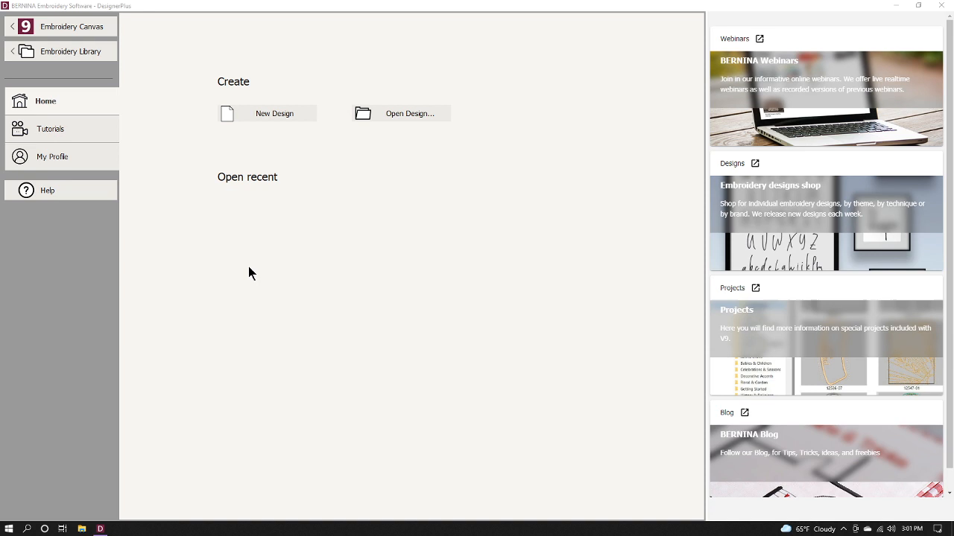
pyautogui.moveTo(239, 229)
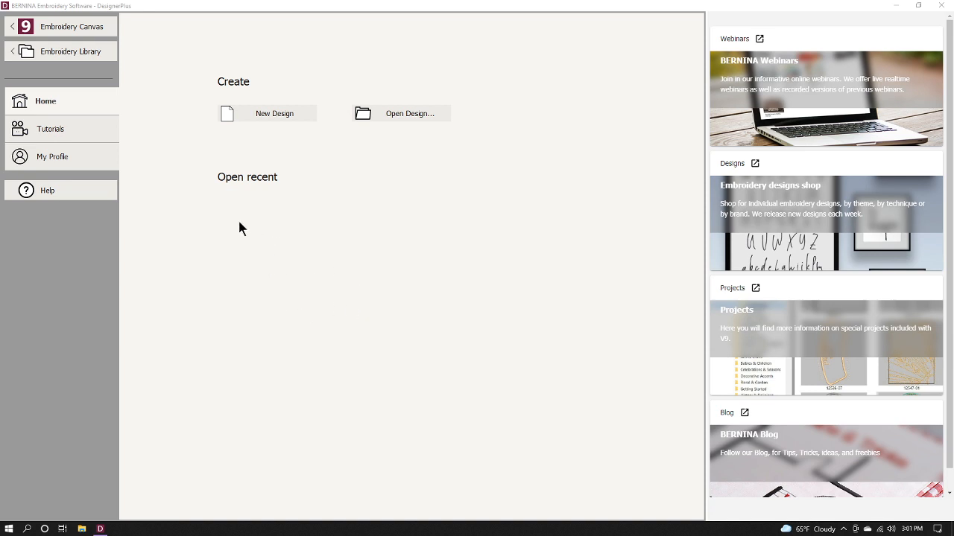
pyautogui.moveTo(121, 46)
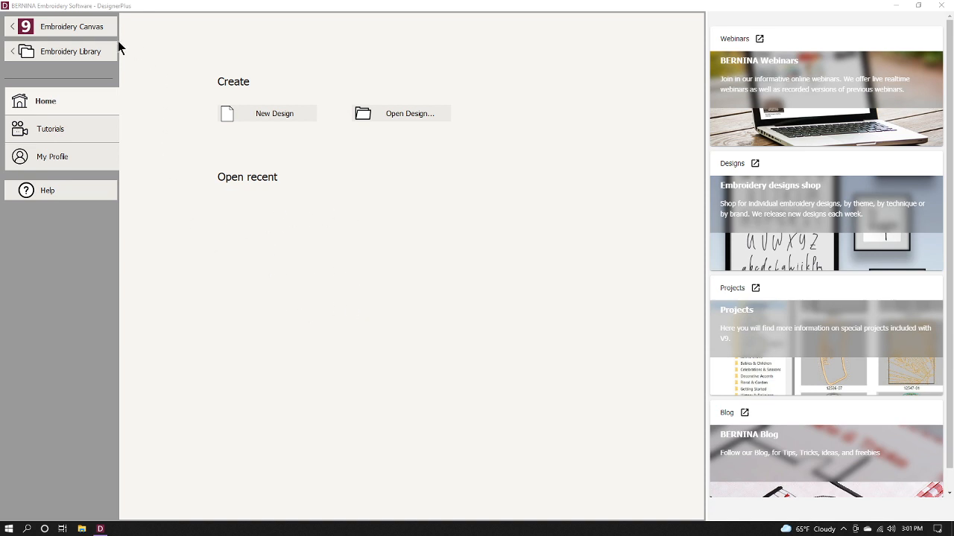
# Switch from the Home start page to the Embroidery Canvas.
pyautogui.click(72, 26)
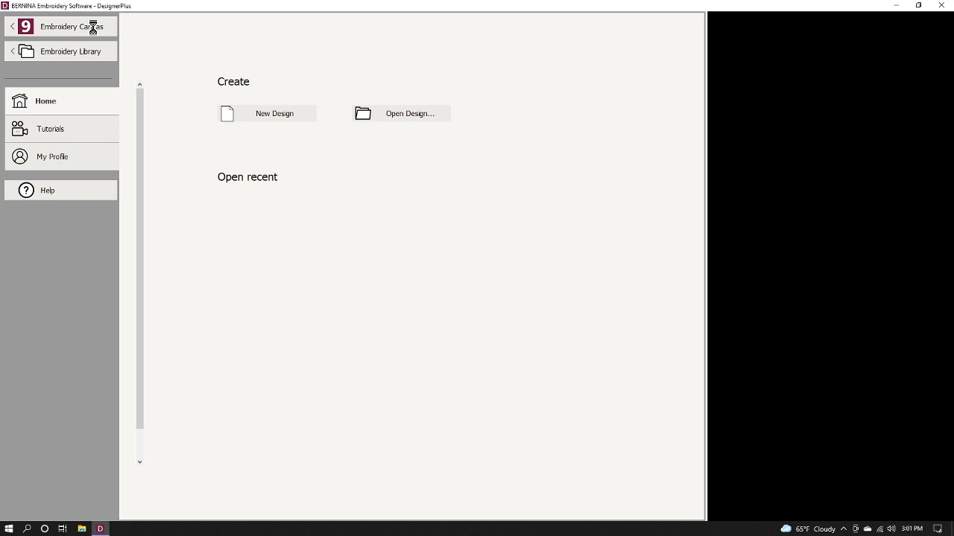
# Start Insert Artwork and browse through Public Pictures into BERNINA 9 Pictures\Artwork.
pyautogui.click(266, 114)
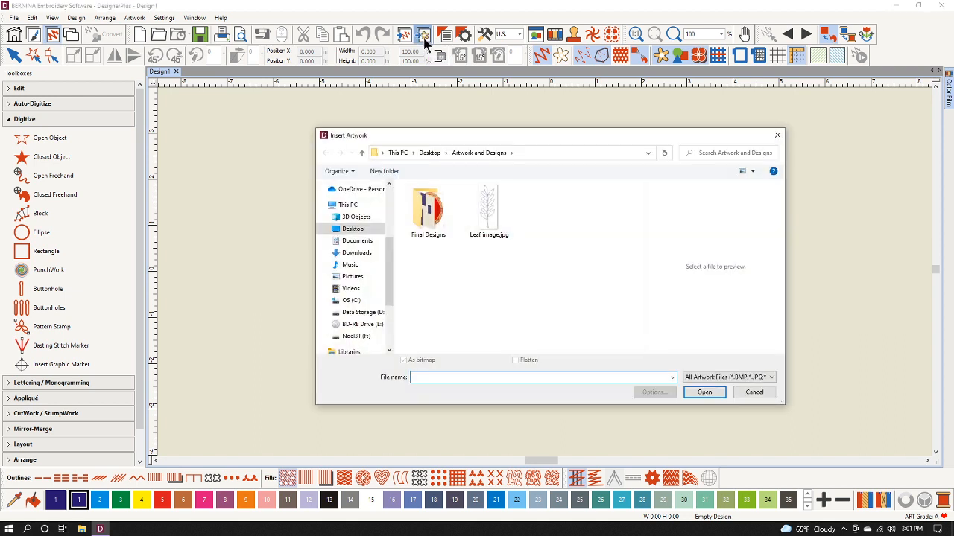
pyautogui.click(427, 209)
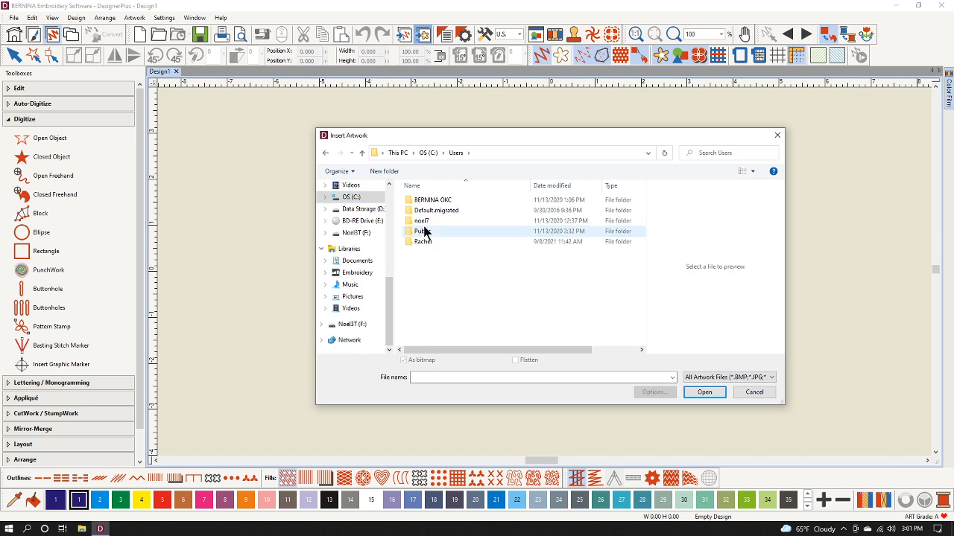
pyautogui.doubleClick(423, 231)
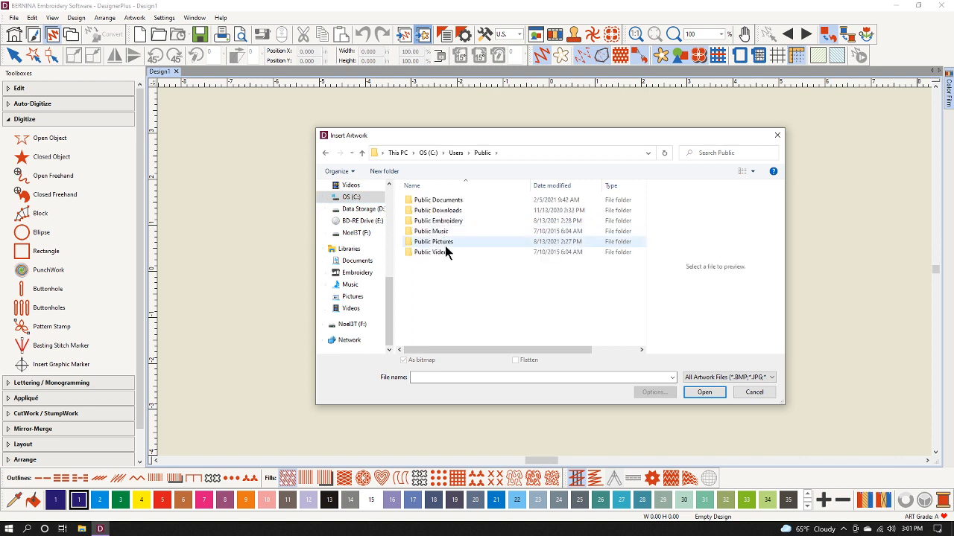
pyautogui.doubleClick(433, 242)
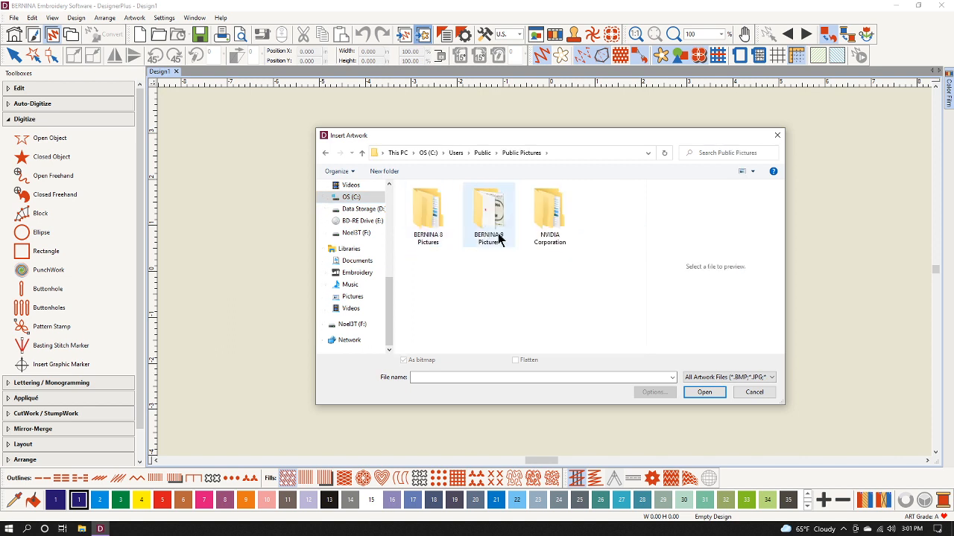
pyautogui.doubleClick(488, 212)
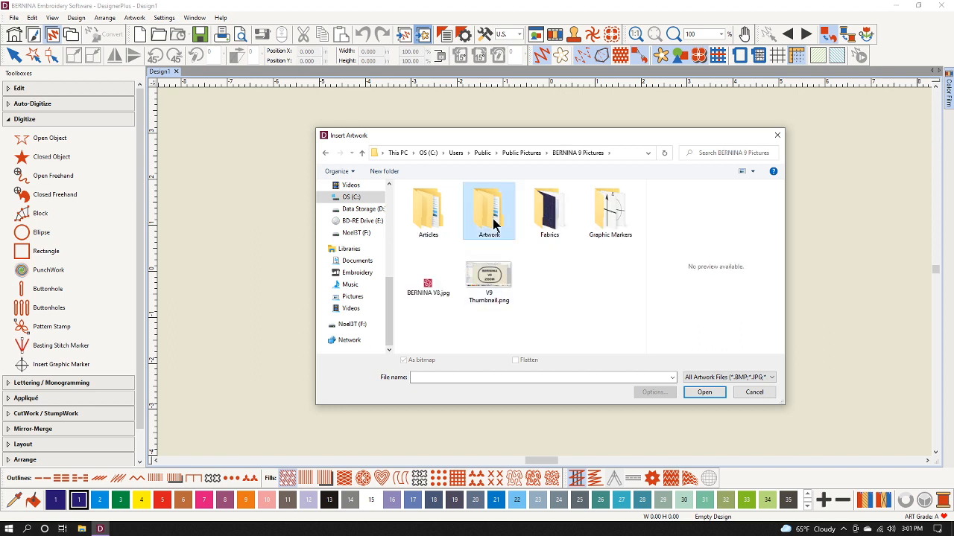
pyautogui.doubleClick(489, 211)
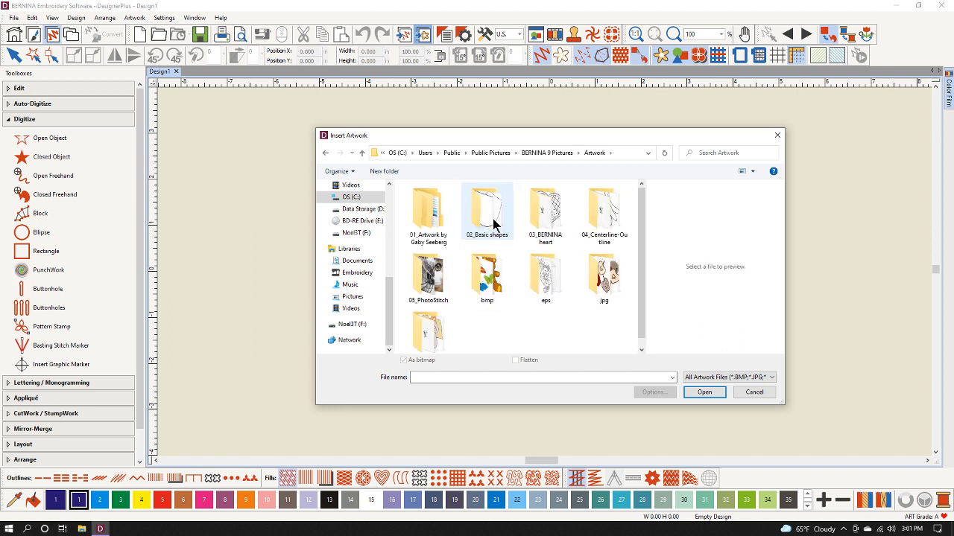
pyautogui.moveTo(429, 209)
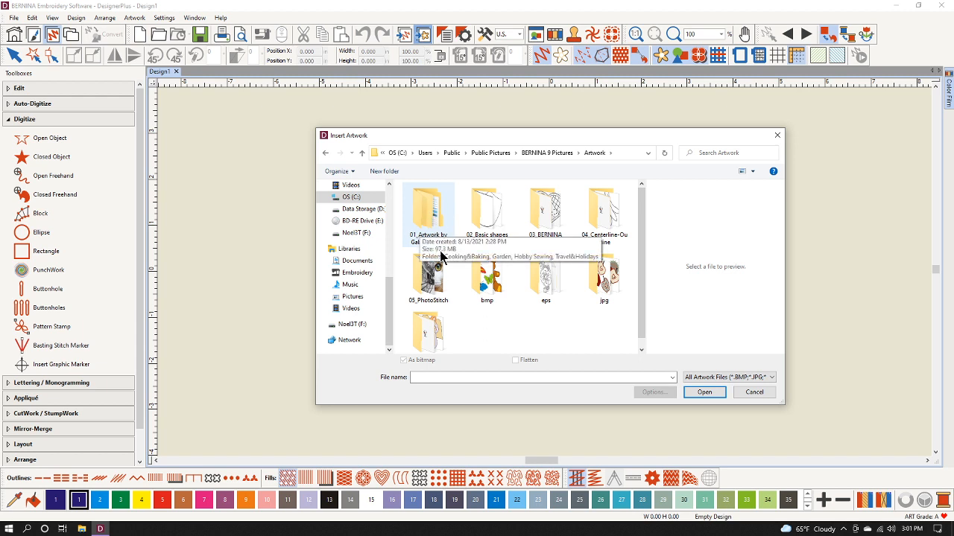
# Browse into 01_Artwork by Gaby Seeberg\Garden\Garden PNG and select Garden 21.png.
pyautogui.click(427, 212)
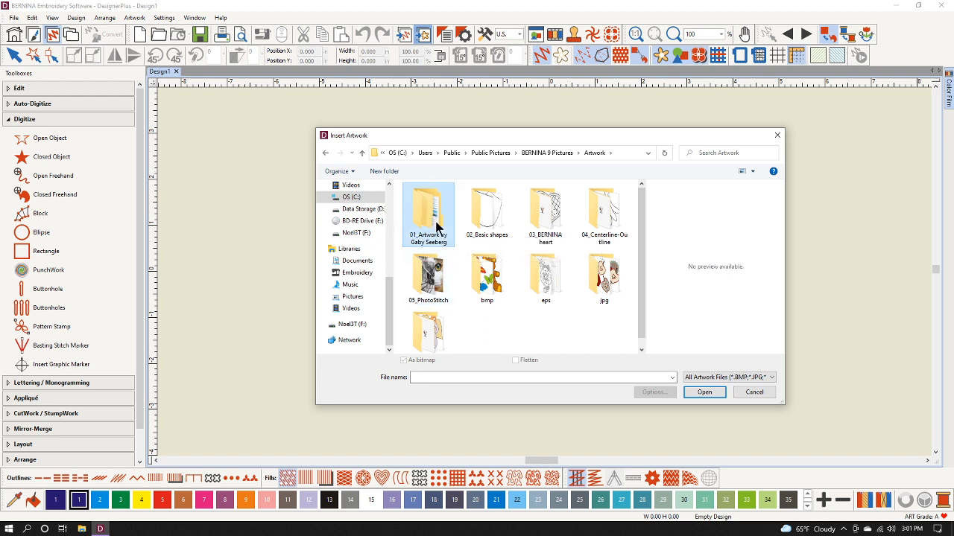
pyautogui.doubleClick(428, 212)
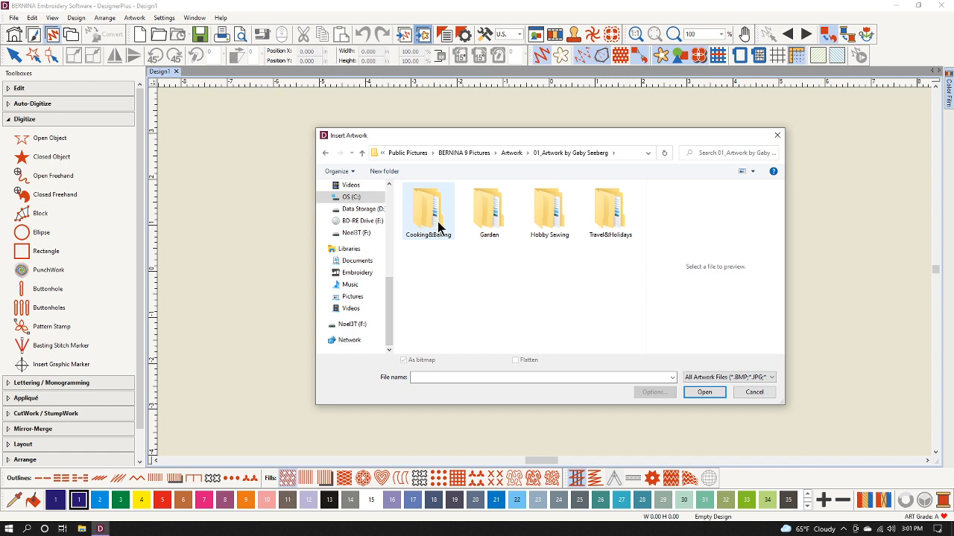
pyautogui.doubleClick(488, 208)
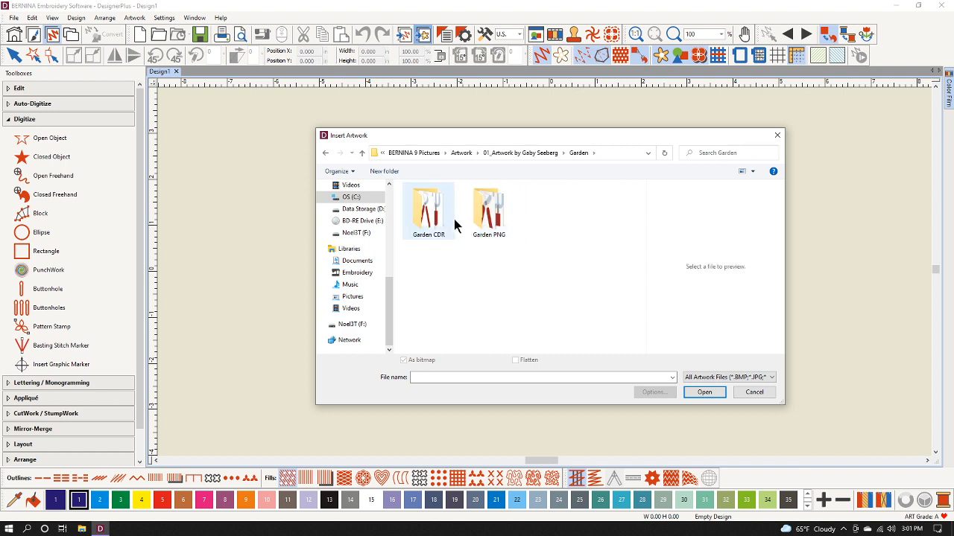
pyautogui.click(488, 209)
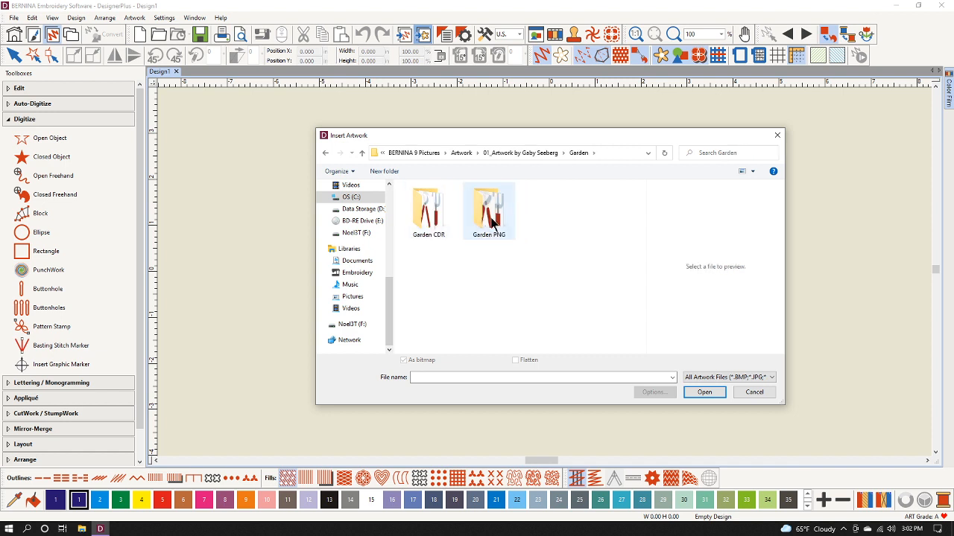
pyautogui.doubleClick(488, 205)
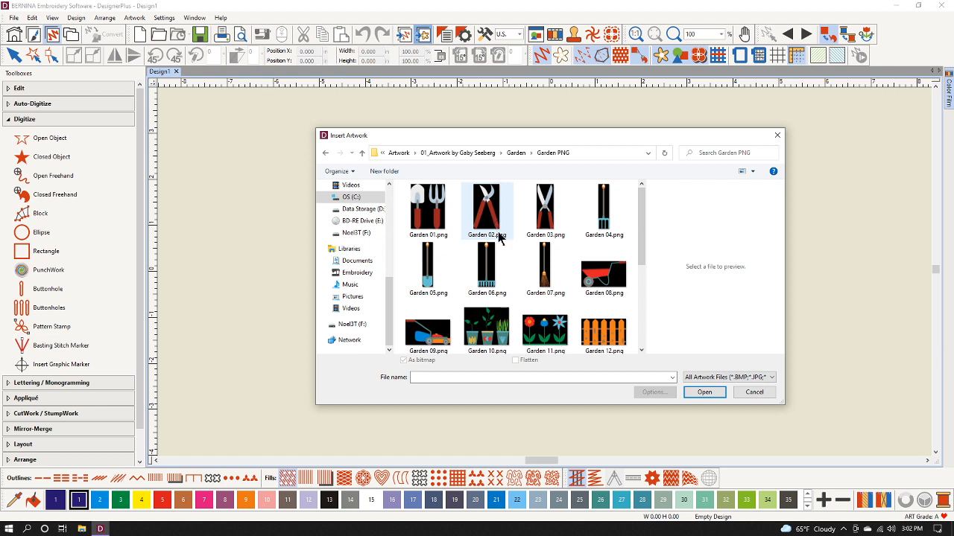
pyautogui.scroll(-3)
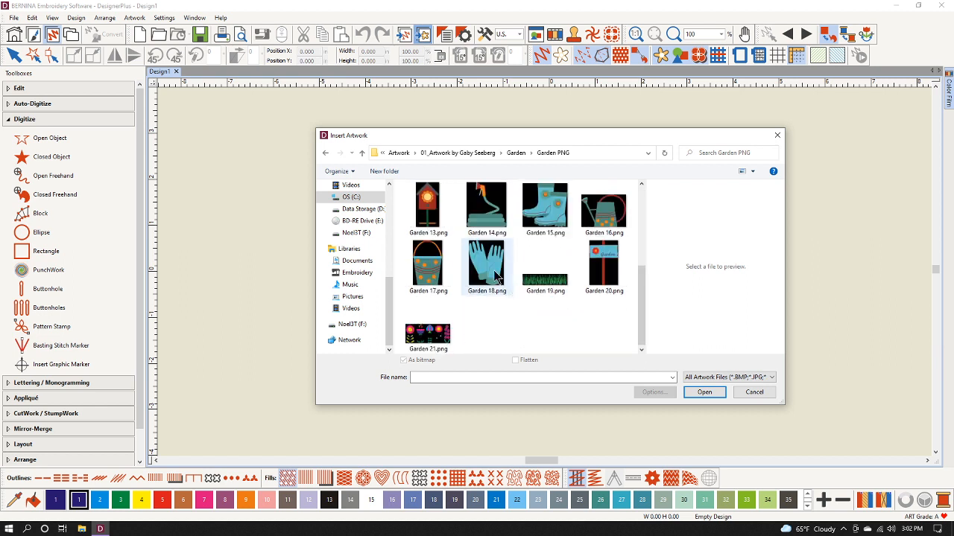
pyautogui.click(428, 326)
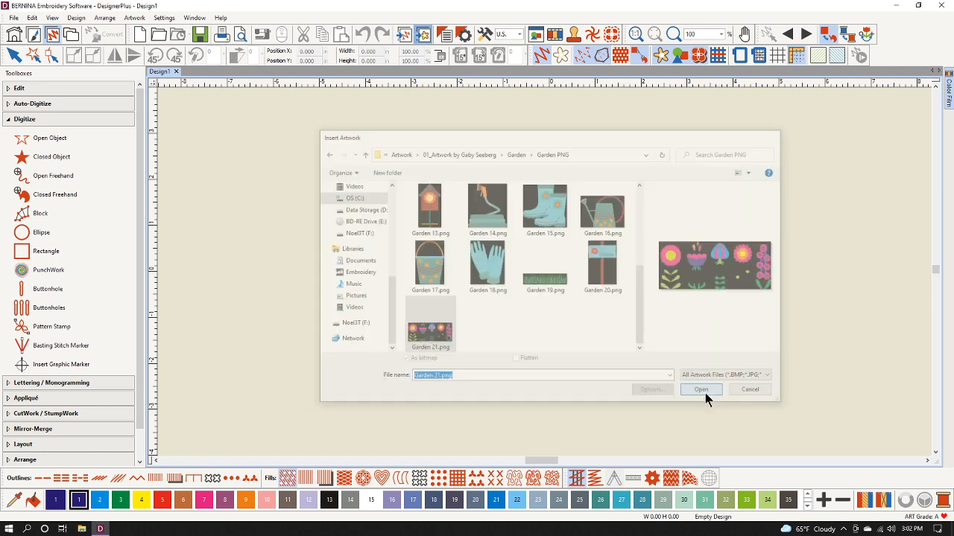
# Insert Garden 21.png onto the canvas and expand the Auto-Digitize toolbox.
pyautogui.click(700, 389)
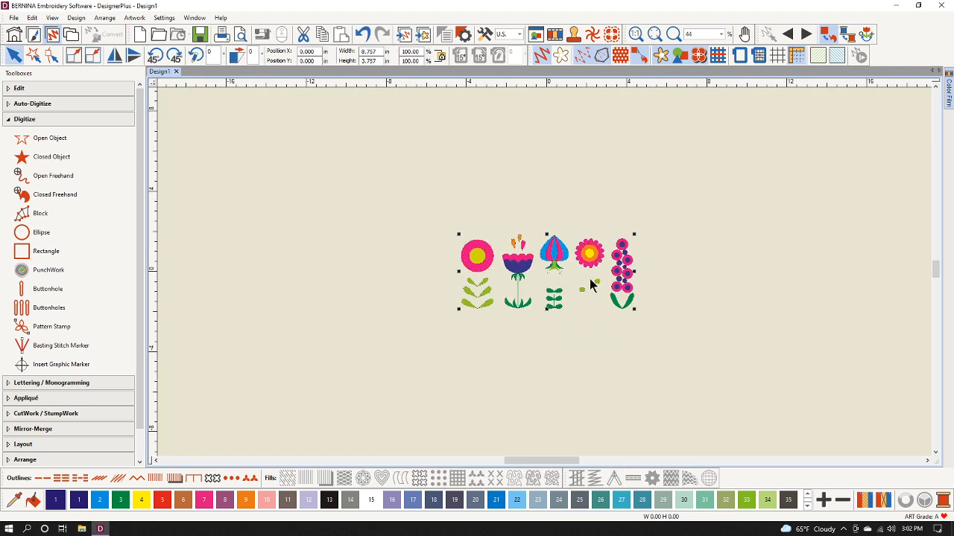
pyautogui.moveTo(596, 274)
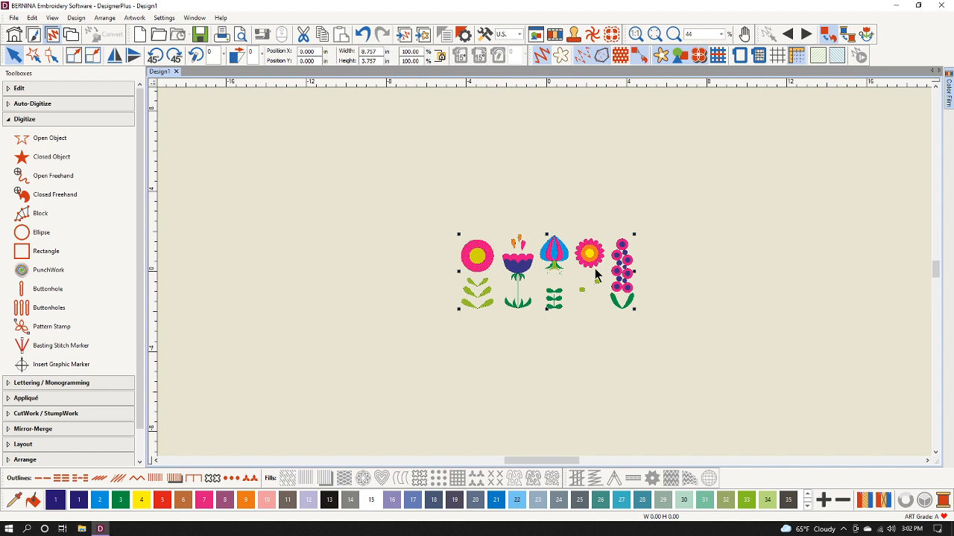
pyautogui.moveTo(592, 274)
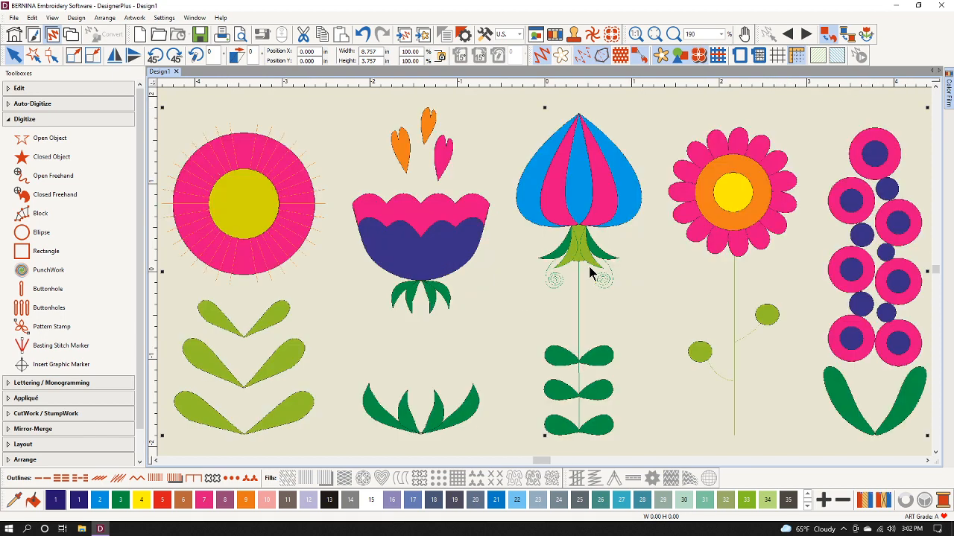
pyautogui.moveTo(574, 299)
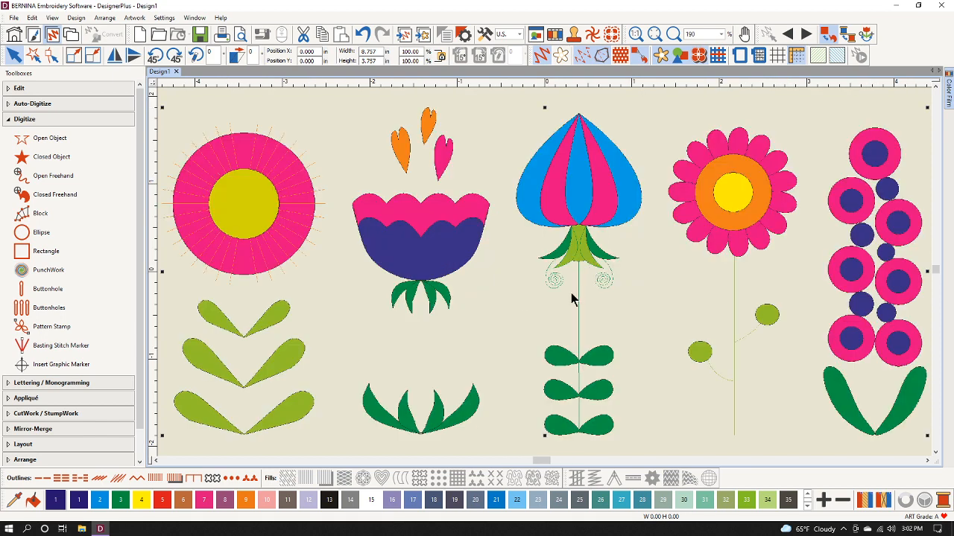
pyautogui.moveTo(743, 204)
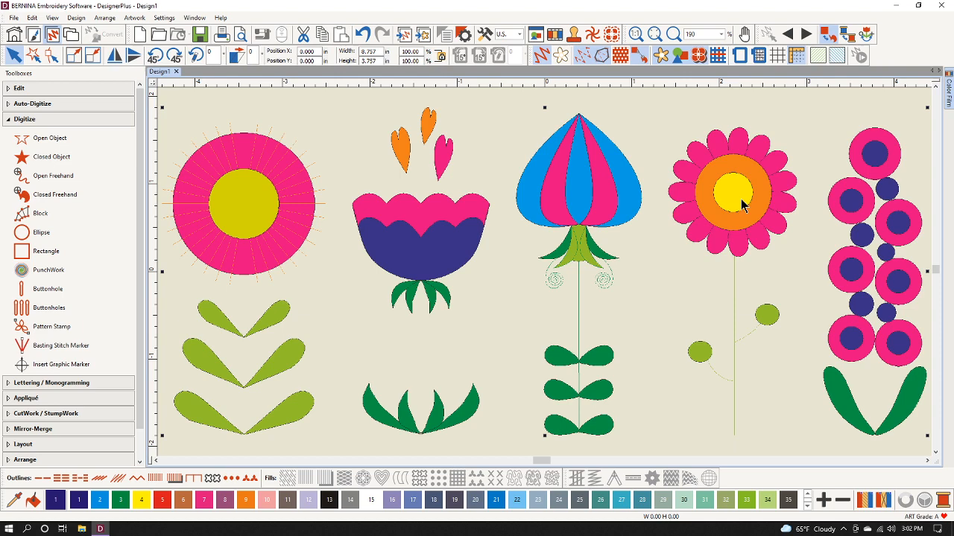
pyautogui.moveTo(730, 324)
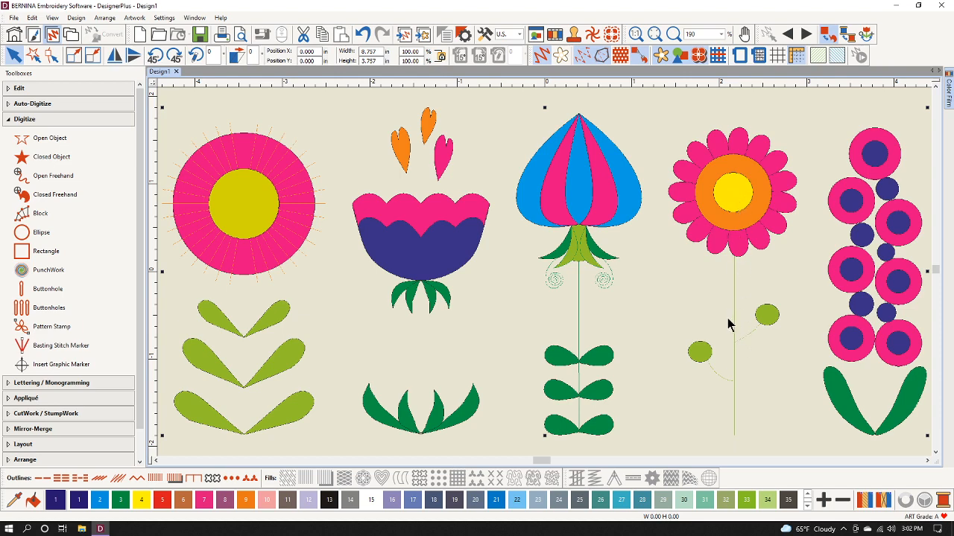
pyautogui.moveTo(735, 277)
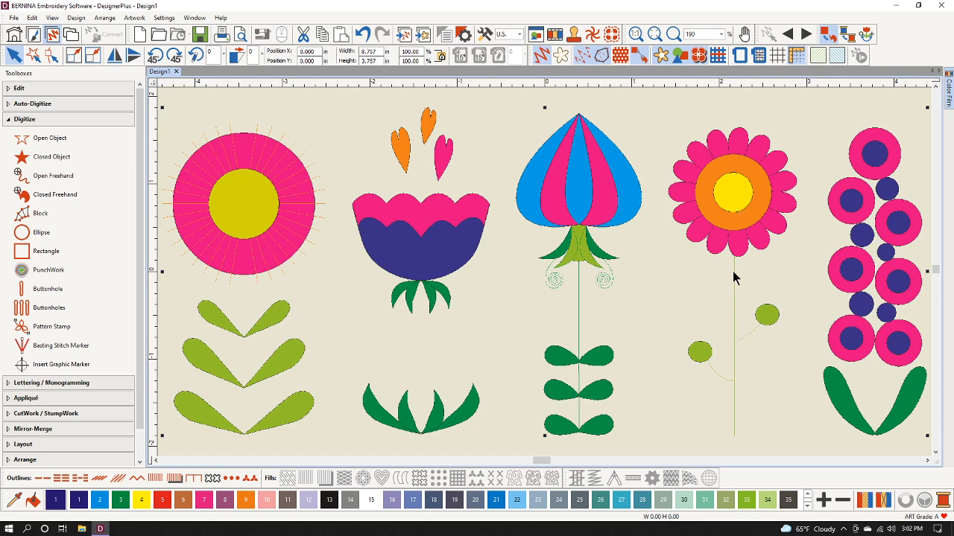
pyautogui.moveTo(714, 218)
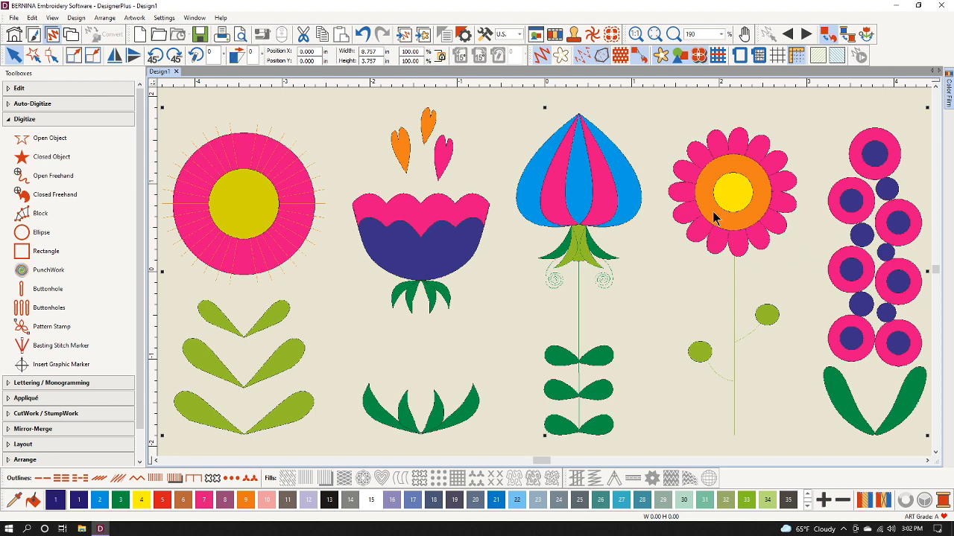
pyautogui.moveTo(737, 169)
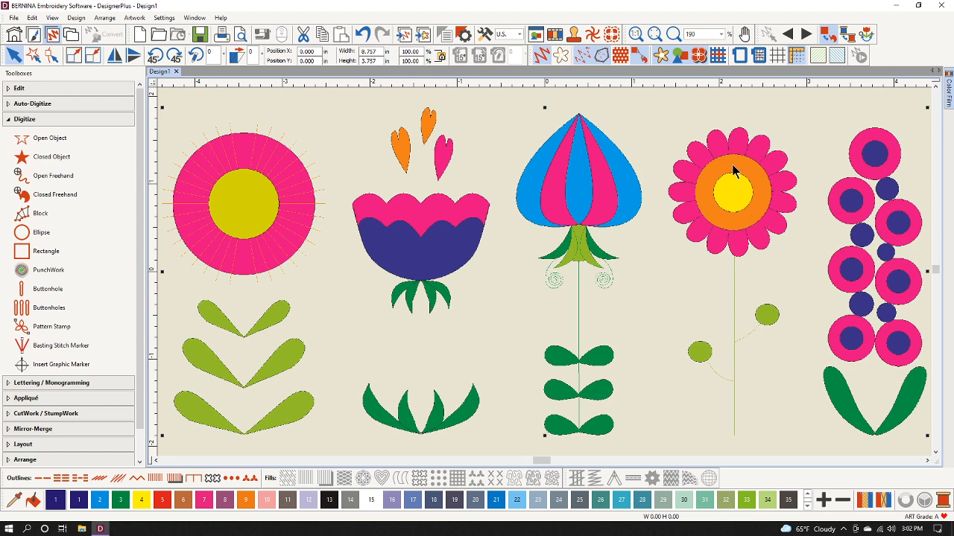
pyautogui.moveTo(734, 220)
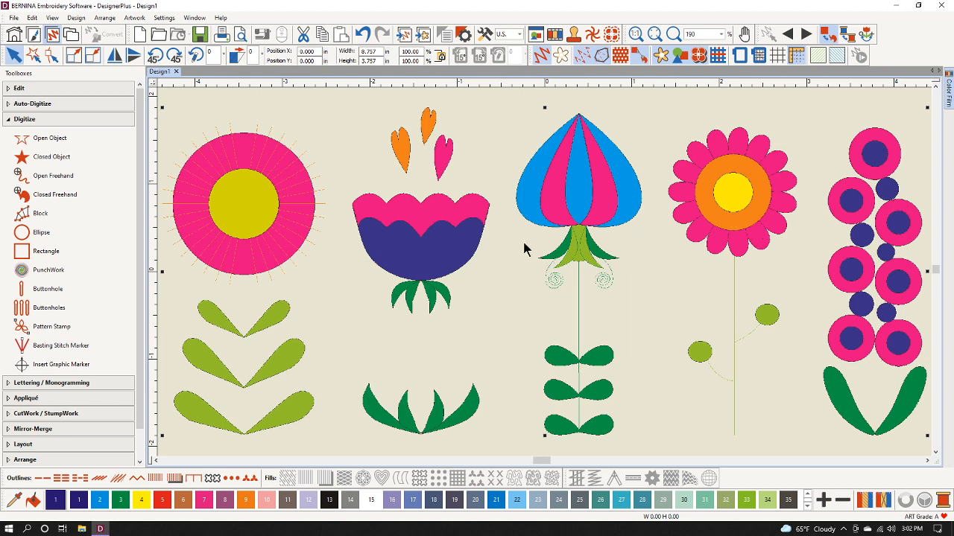
pyautogui.click(67, 104)
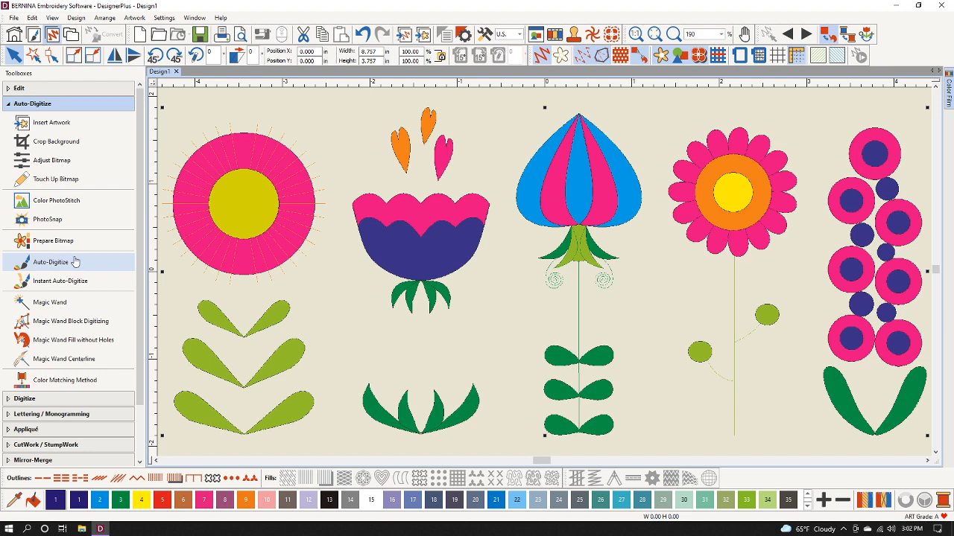
# Click the artwork with Magic Wand to get the nine-colour Prepare Bitmap preview.
pyautogui.click(50, 302)
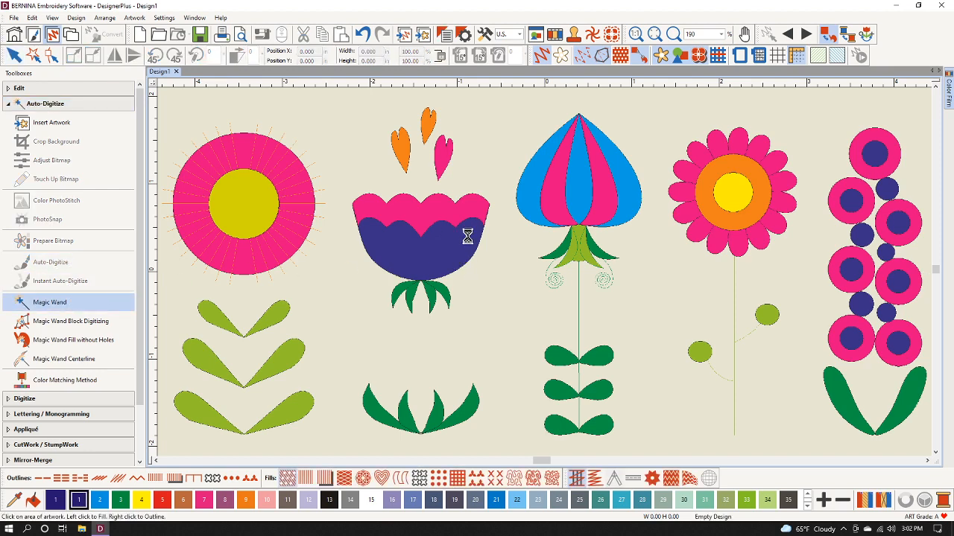
pyautogui.click(47, 241)
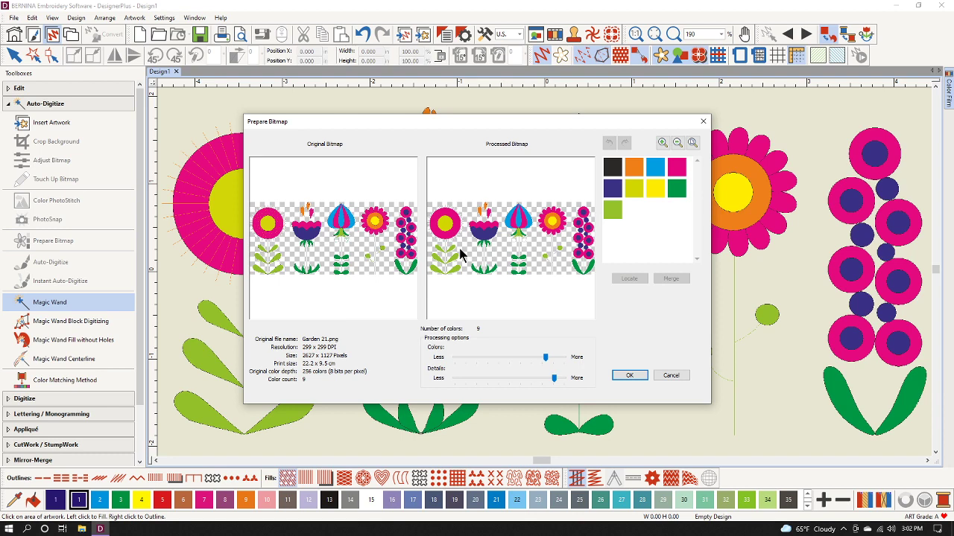
pyautogui.moveTo(548, 265)
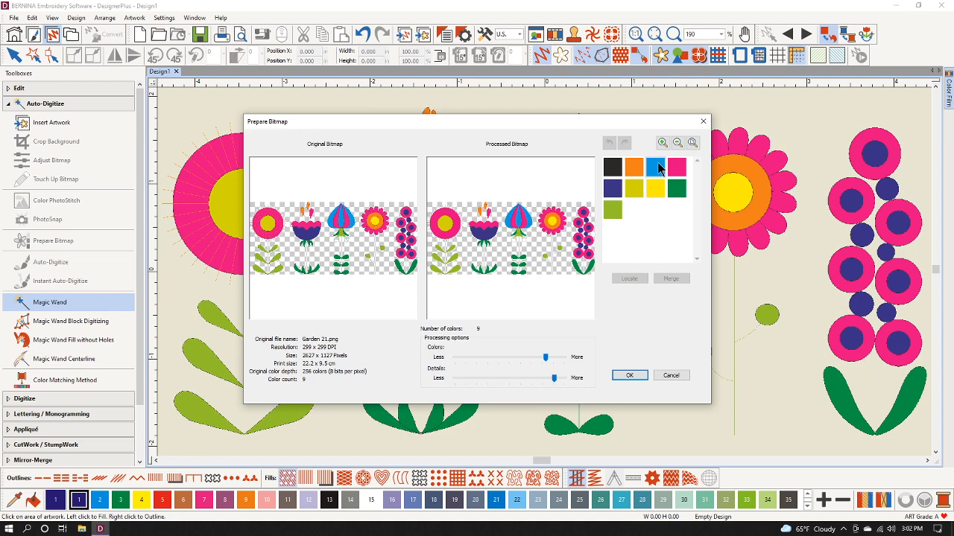
pyautogui.moveTo(612, 190)
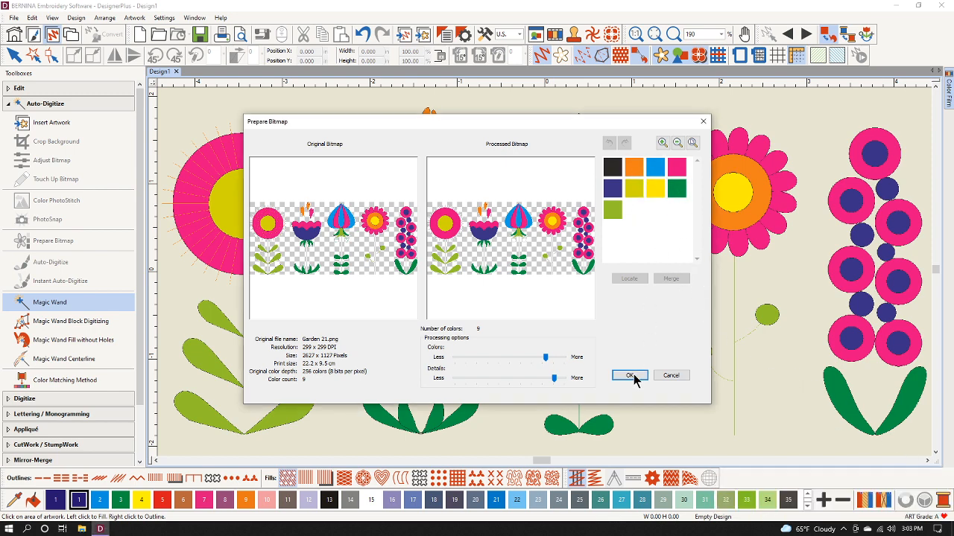
# Accept the nine-colour bitmap and Magic Wand the daisy's petals, ring and yellow centre.
pyautogui.click(630, 375)
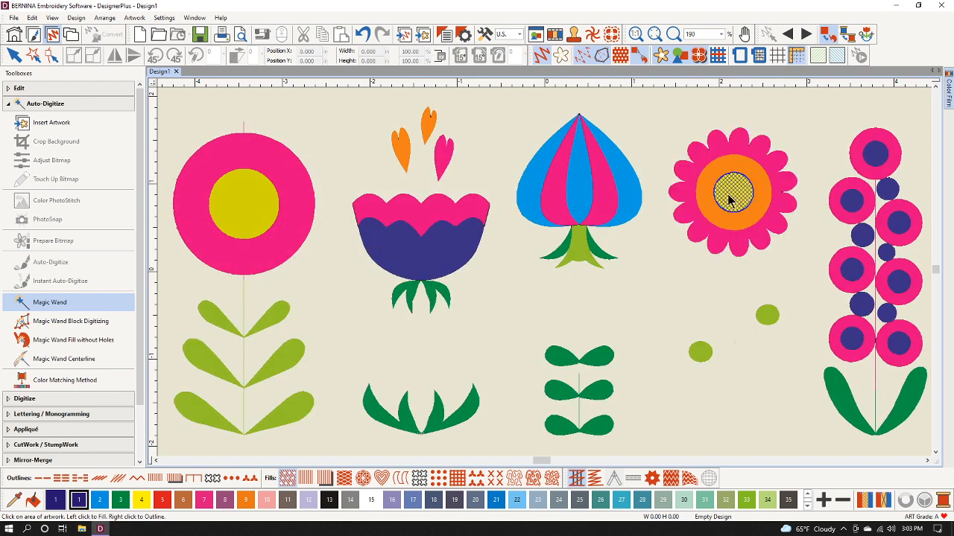
pyautogui.moveTo(732, 195)
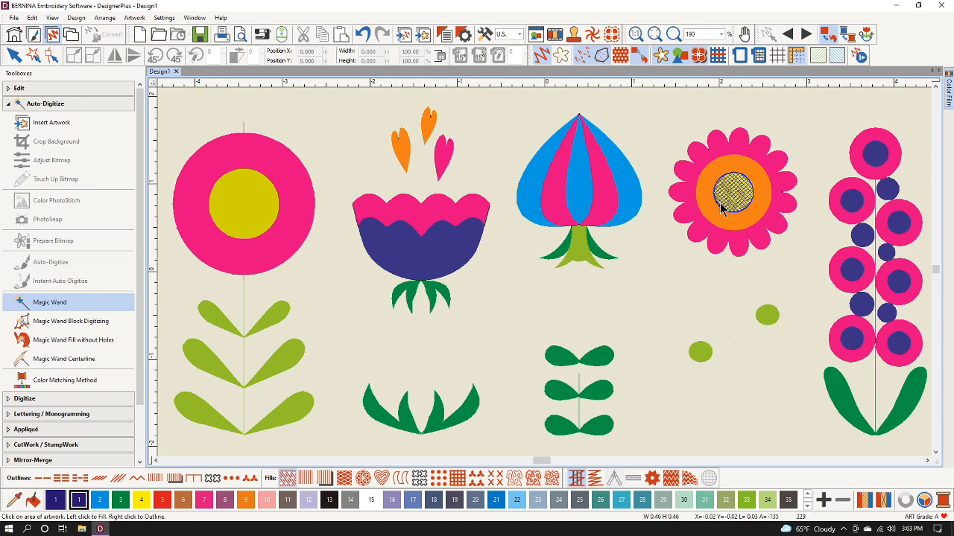
pyautogui.click(722, 209)
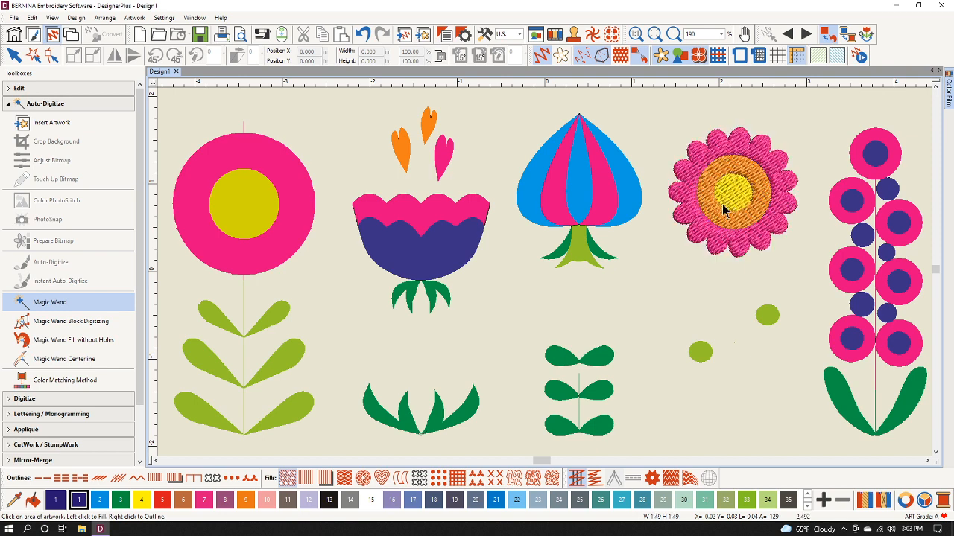
pyautogui.click(734, 194)
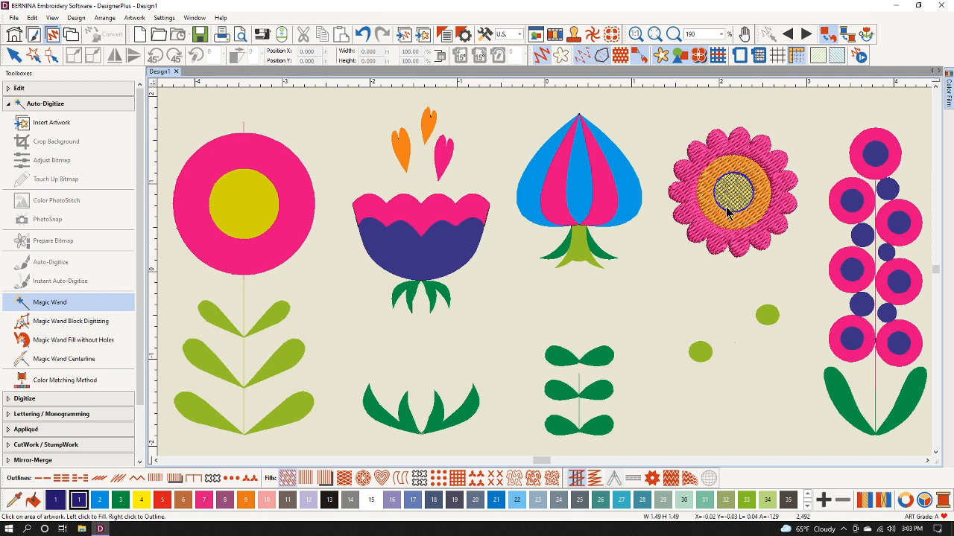
pyautogui.click(732, 194)
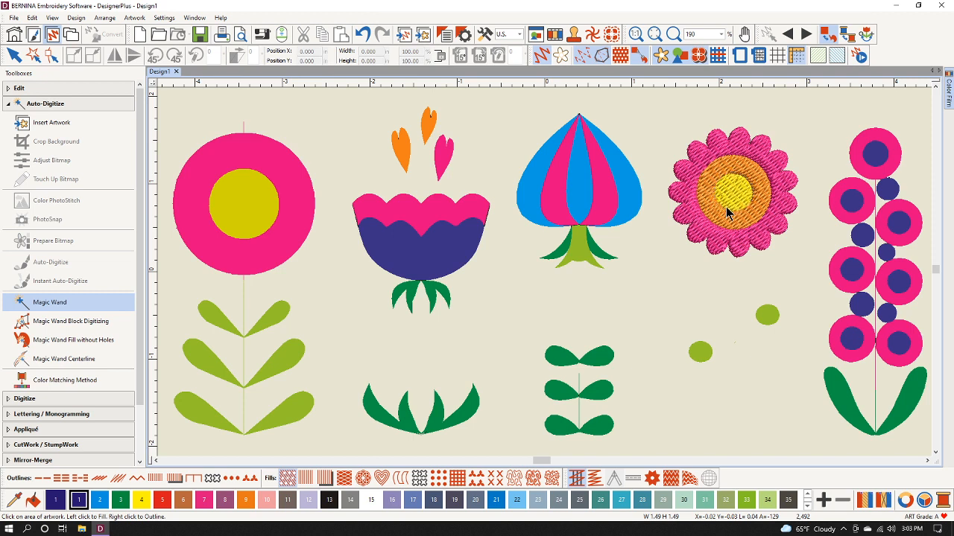
pyautogui.click(50, 302)
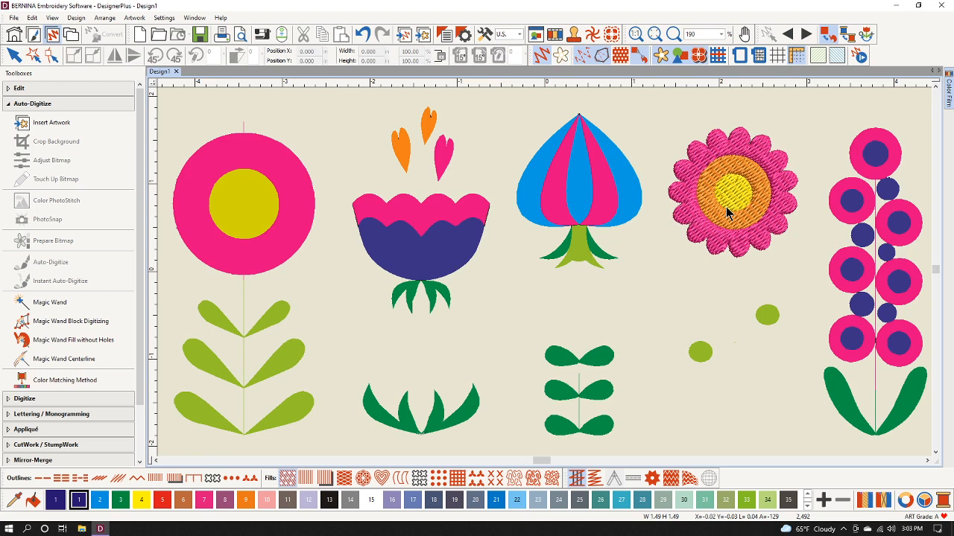
# Zoom in to about 525% on the stitched daisy.
pyautogui.click(577, 186)
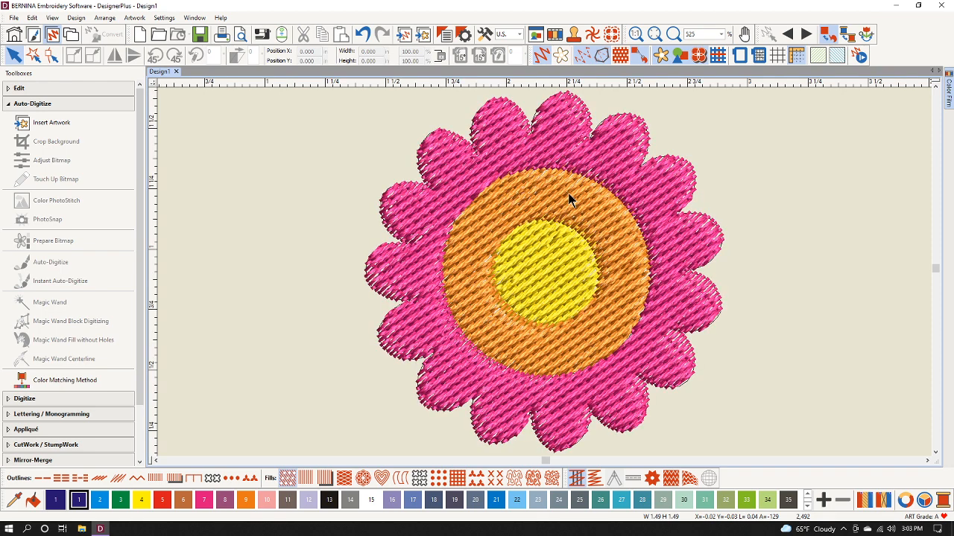
pyautogui.moveTo(625, 289)
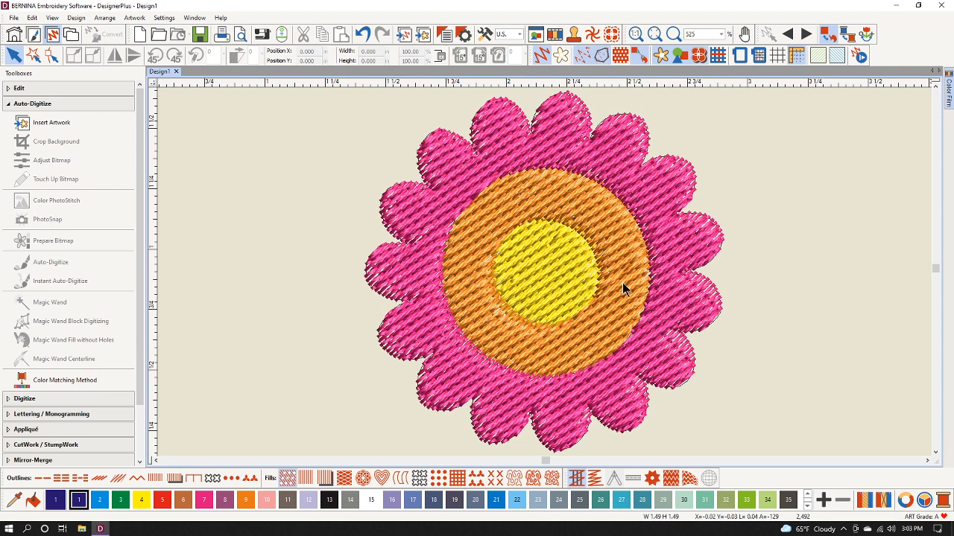
pyautogui.moveTo(633, 301)
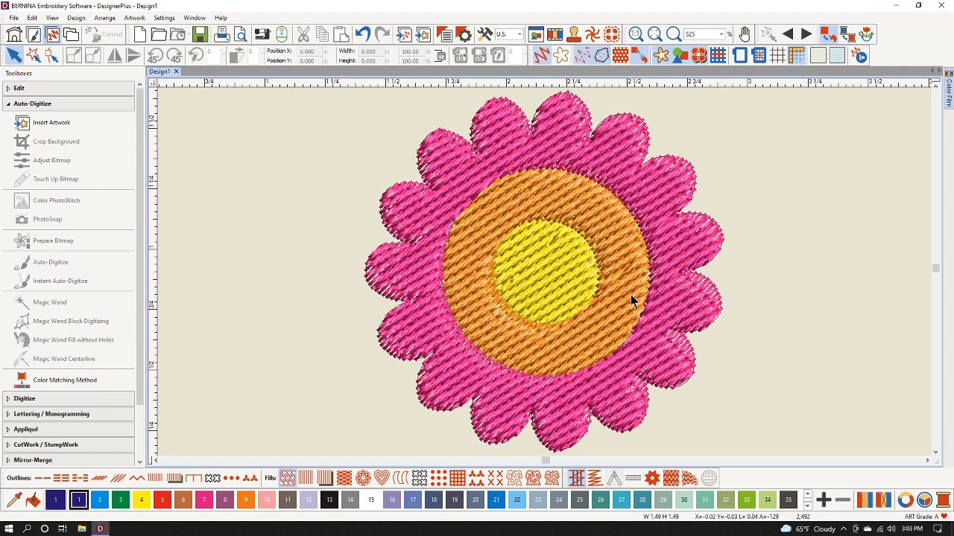
pyautogui.moveTo(581, 320)
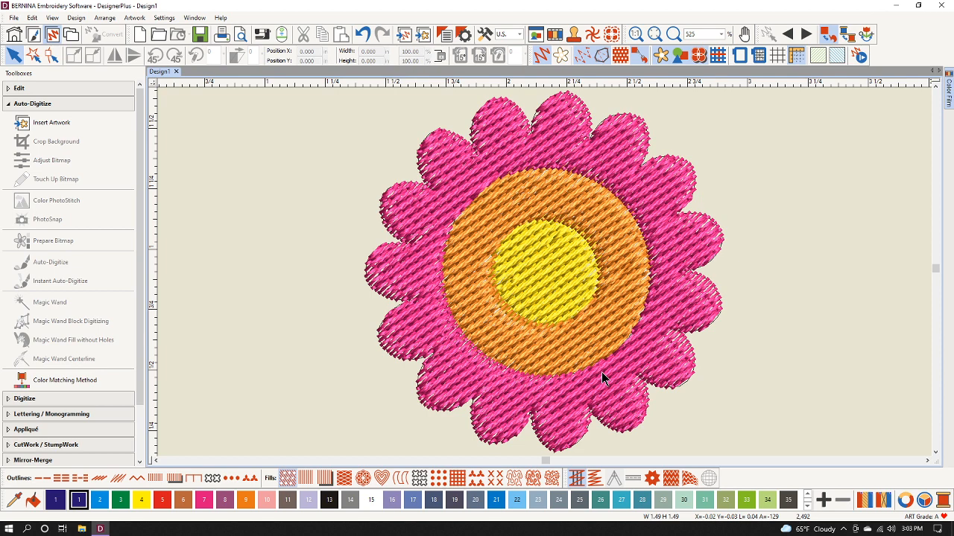
pyautogui.moveTo(621, 343)
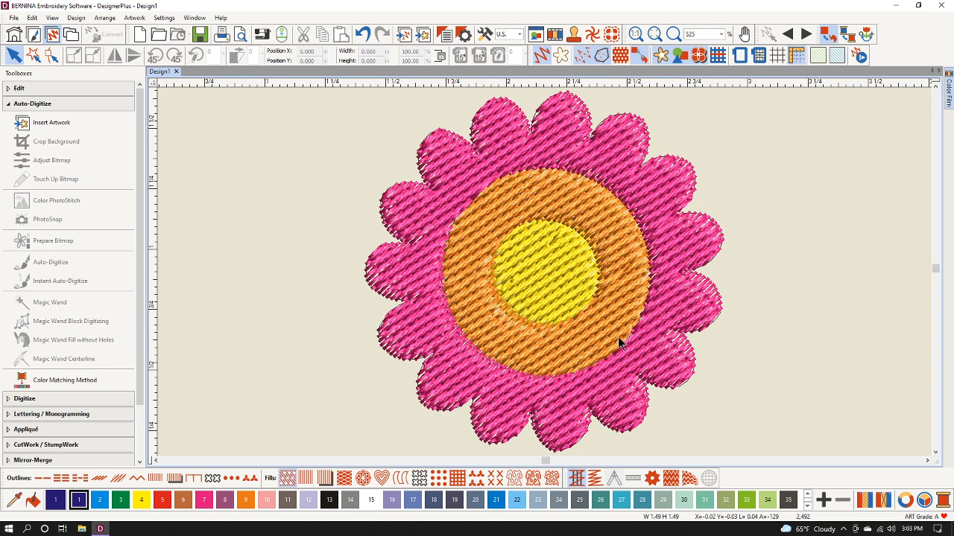
# Select the stitched daisy and Weld the orange ring into the pink petals.
pyautogui.click(603, 333)
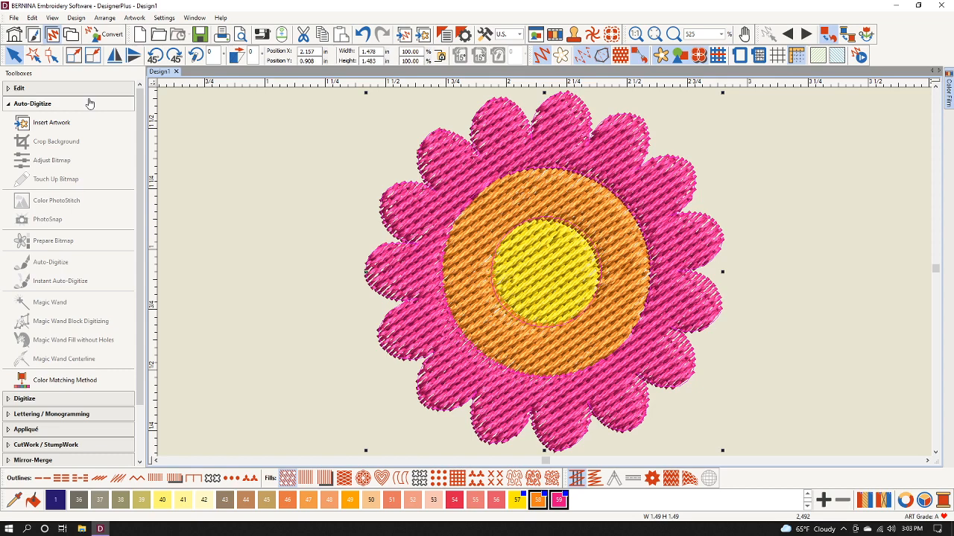
pyautogui.click(19, 88)
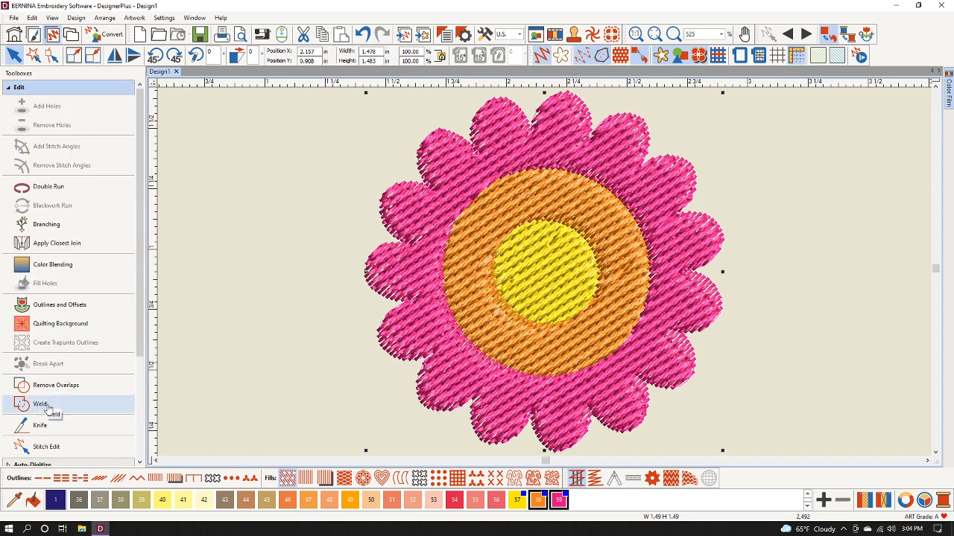
pyautogui.click(40, 404)
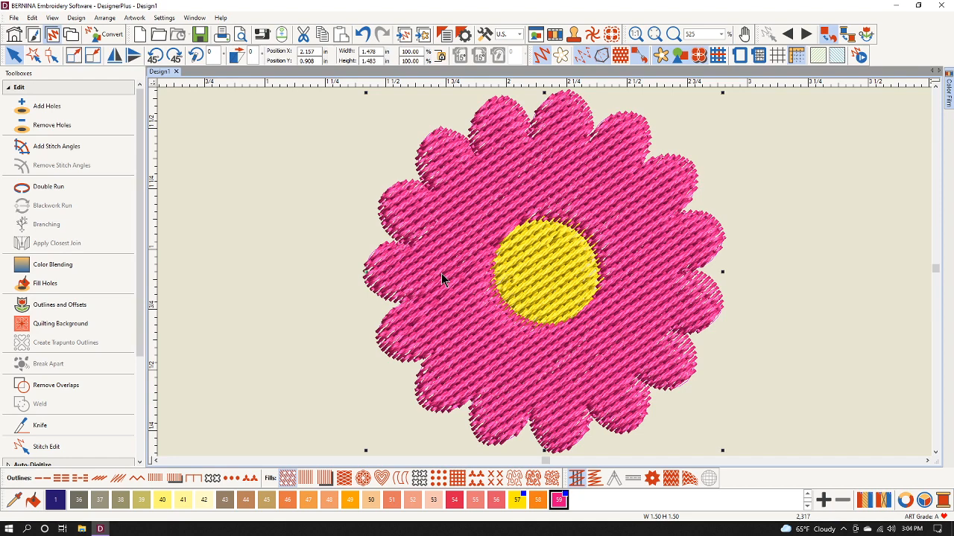
pyautogui.moveTo(457, 350)
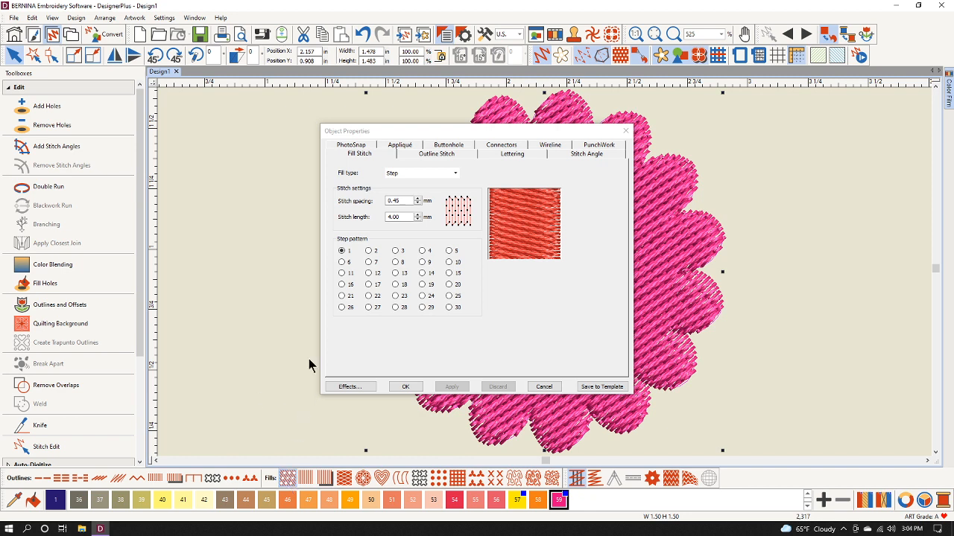
pyautogui.moveTo(417, 279)
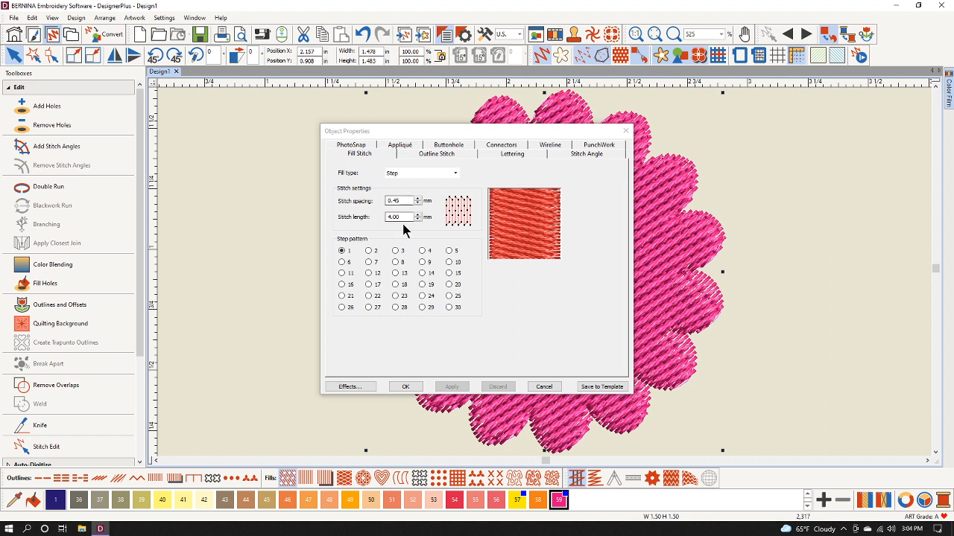
# Set the petal fill's Step stitch spacing to 1.0 mm and apply it.
pyautogui.click(400, 200)
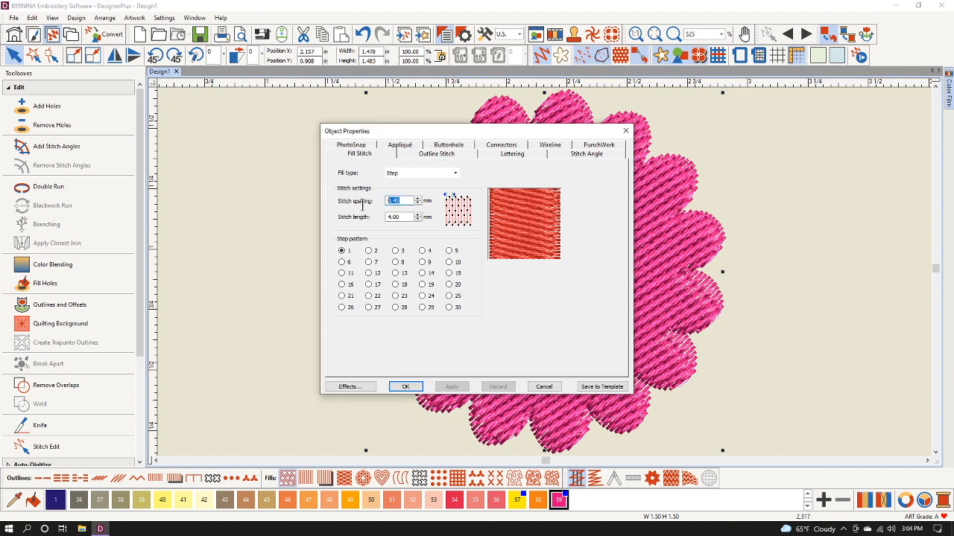
pyautogui.write('1.0')
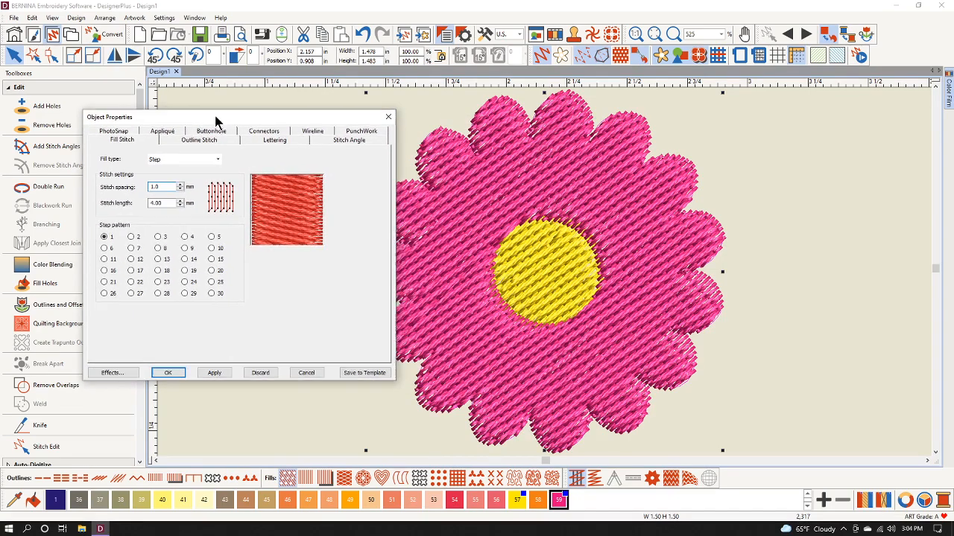
pyautogui.click(214, 373)
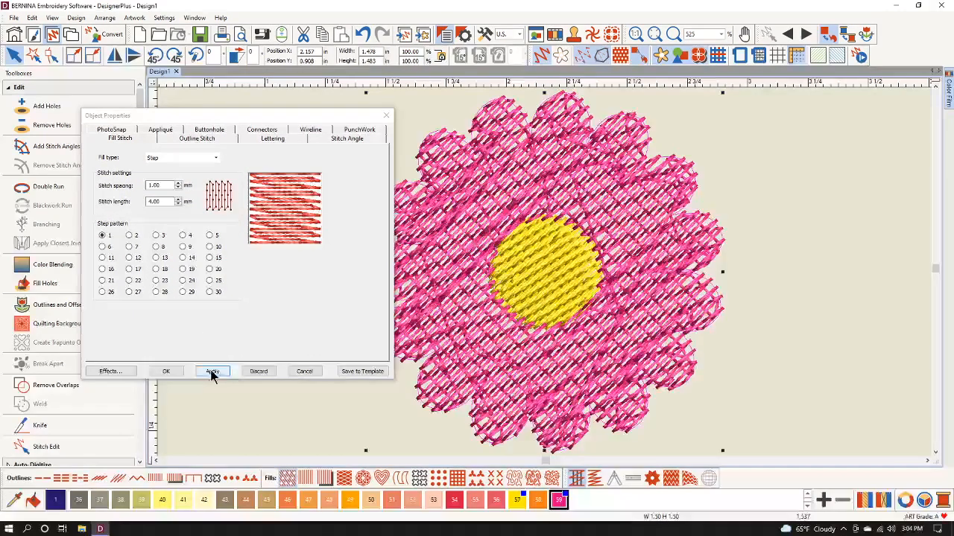
pyautogui.click(211, 371)
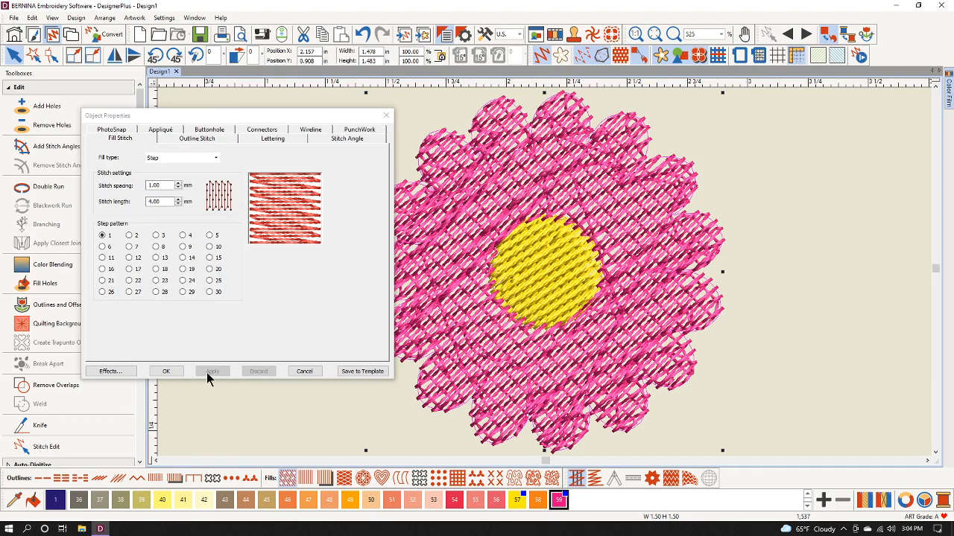
pyautogui.click(111, 371)
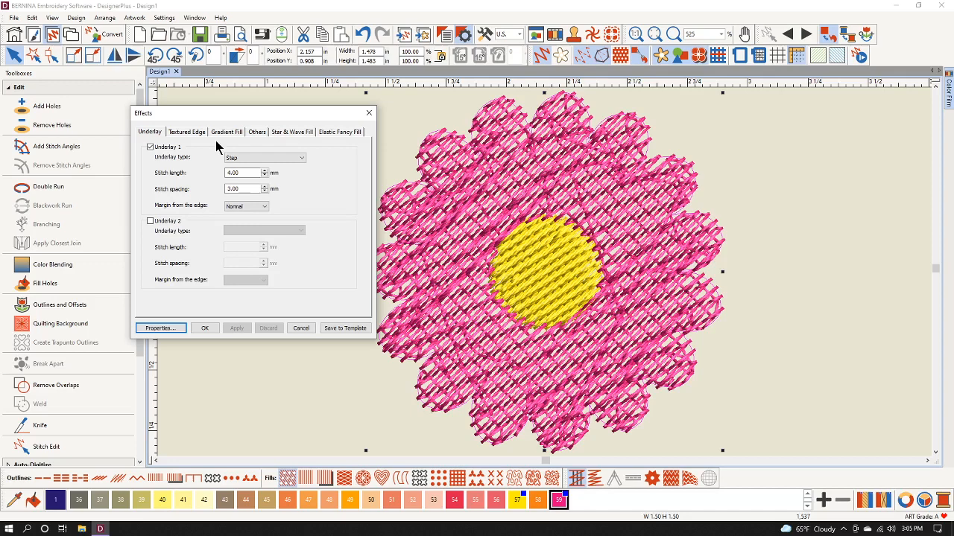
# Uncheck Underlay 1 for the pink petal fill.
pyautogui.click(150, 146)
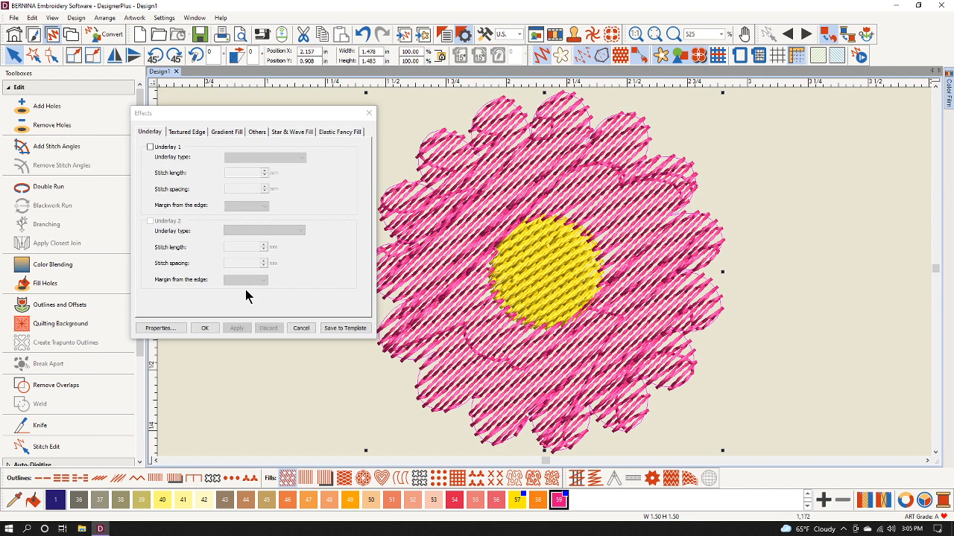
pyautogui.moveTo(249, 142)
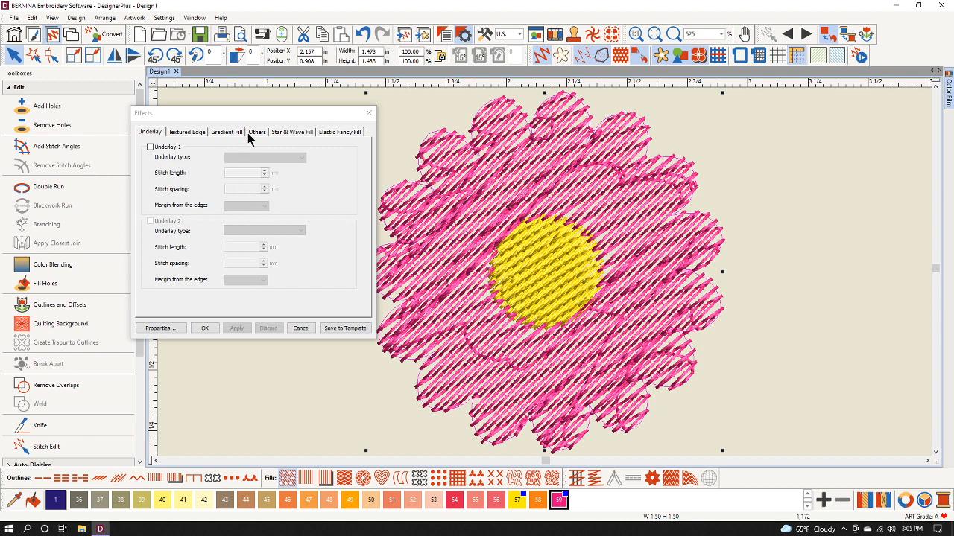
# Enable Travel on edges on the petal fill's Others effects and apply it.
pyautogui.click(257, 132)
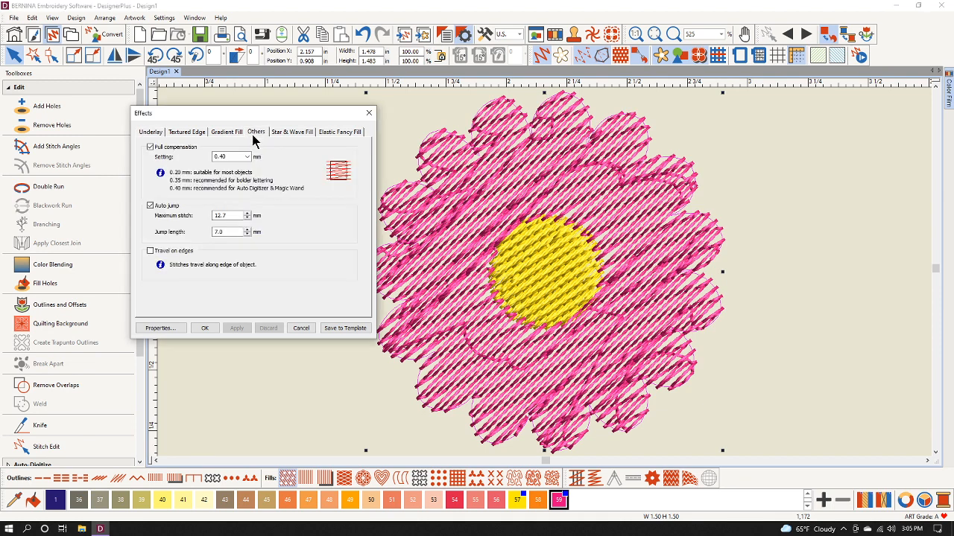
pyautogui.click(151, 251)
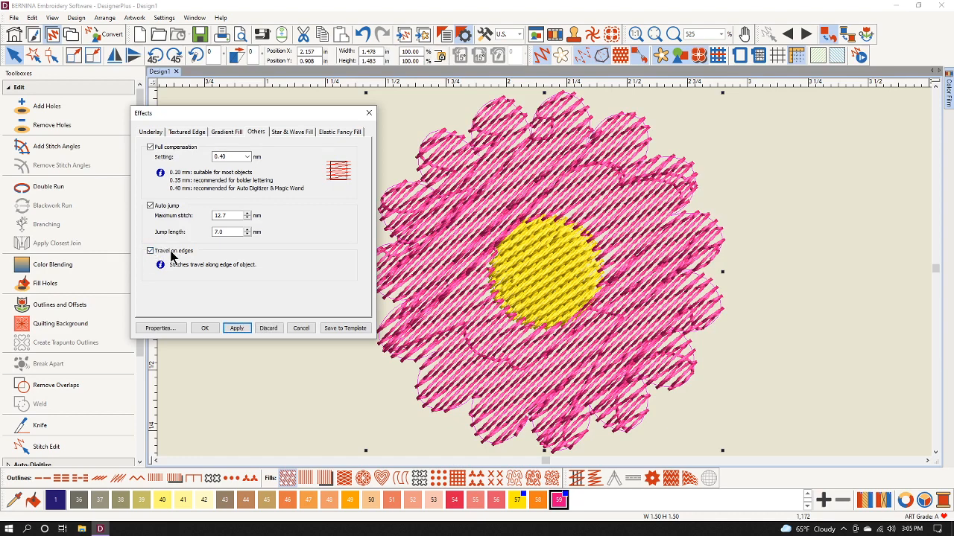
pyautogui.click(236, 328)
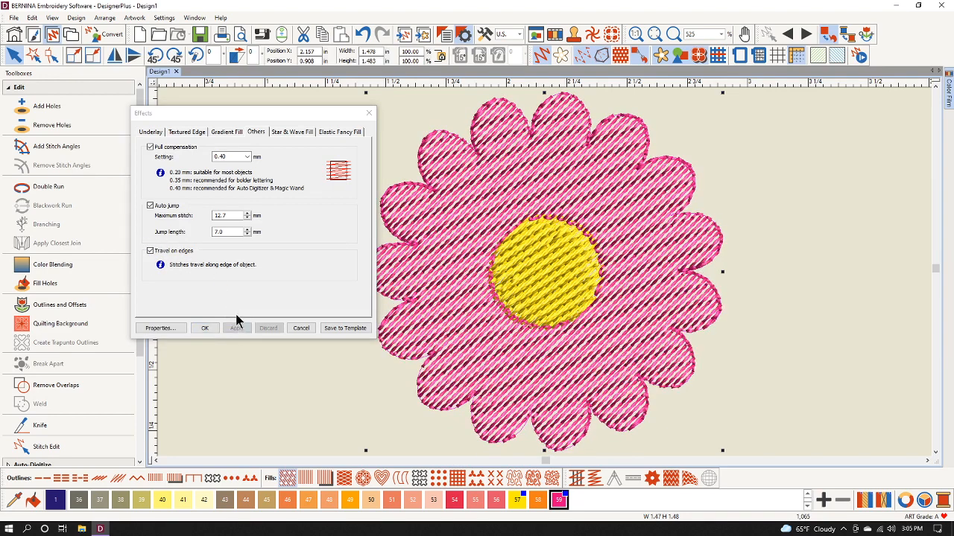
pyautogui.moveTo(239, 317)
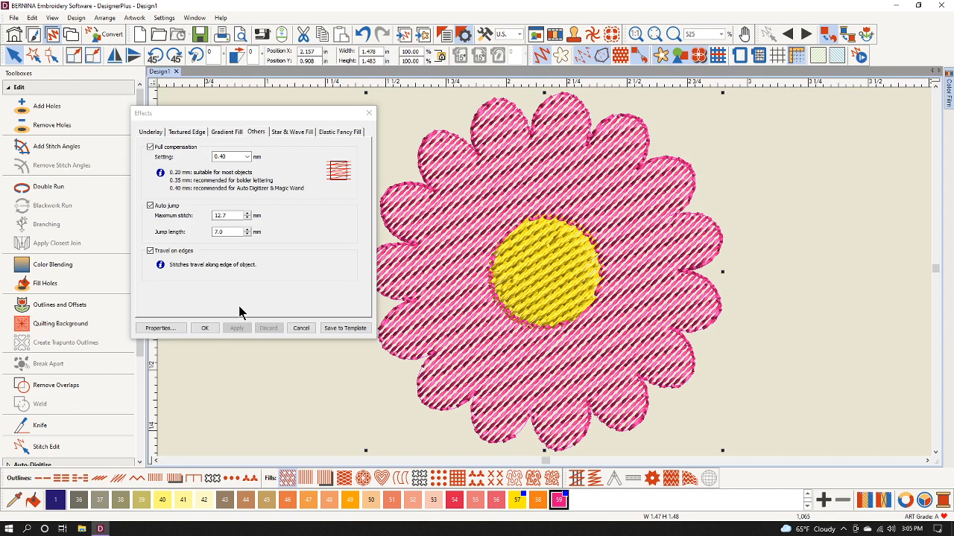
pyautogui.moveTo(291, 134)
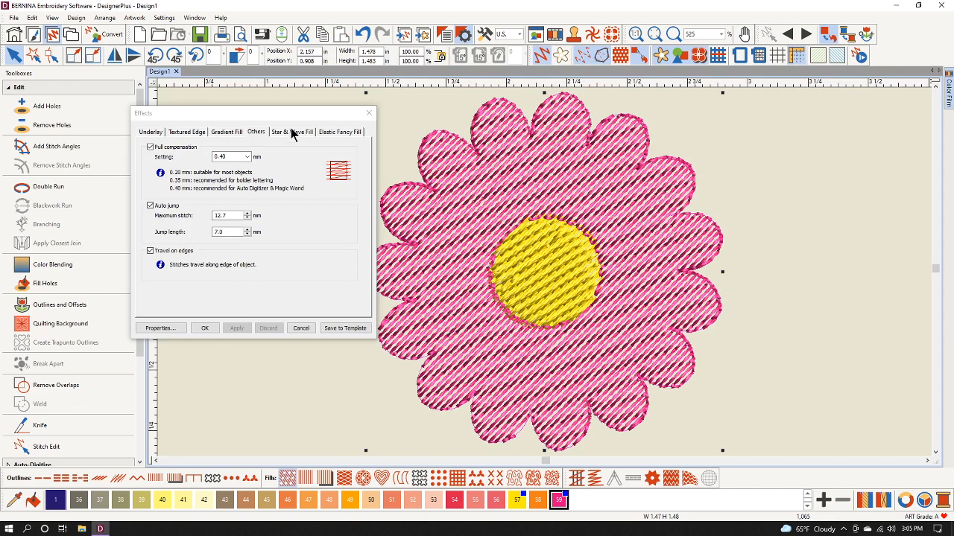
# Turn on Star fill for the pink petals, apply it, and close Effects.
pyautogui.click(290, 132)
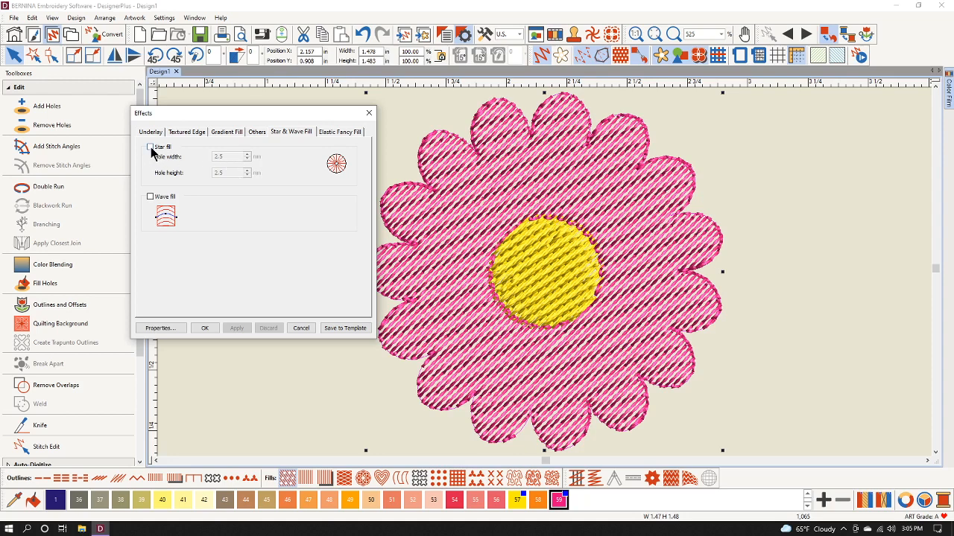
pyautogui.click(151, 146)
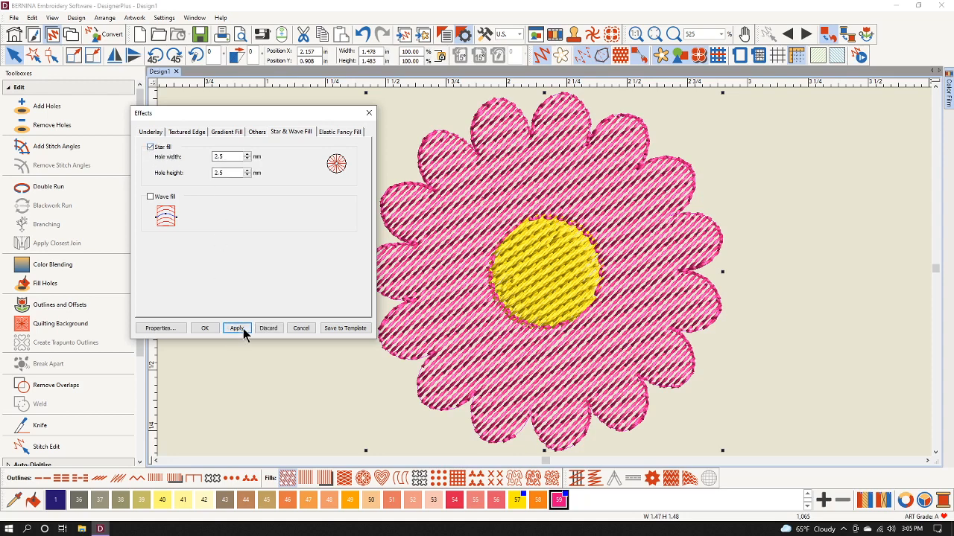
pyautogui.click(236, 328)
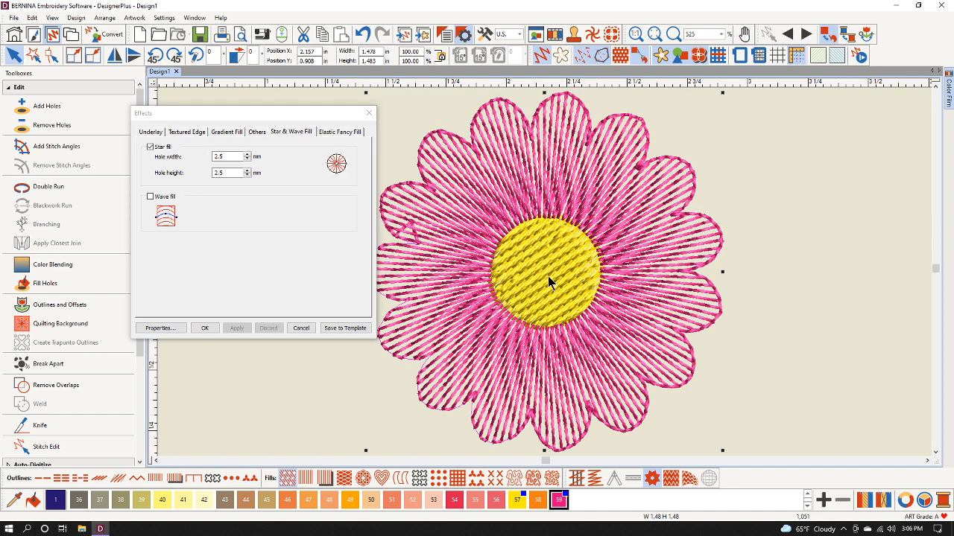
pyautogui.moveTo(352, 312)
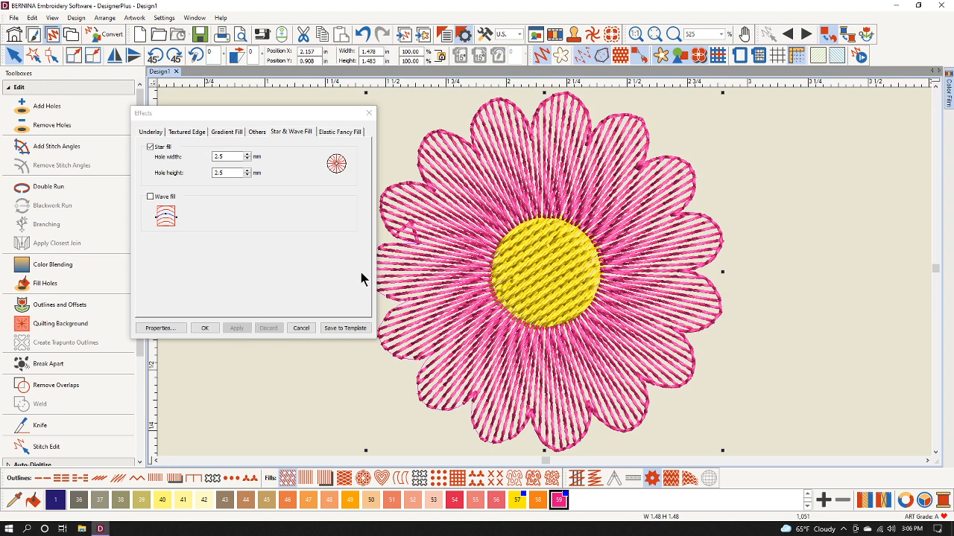
pyautogui.moveTo(428, 224)
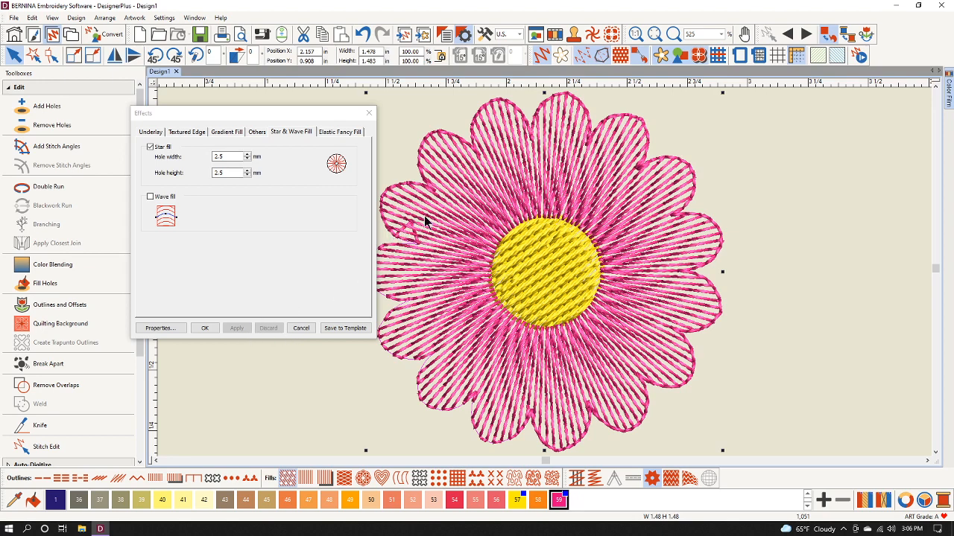
pyautogui.click(205, 327)
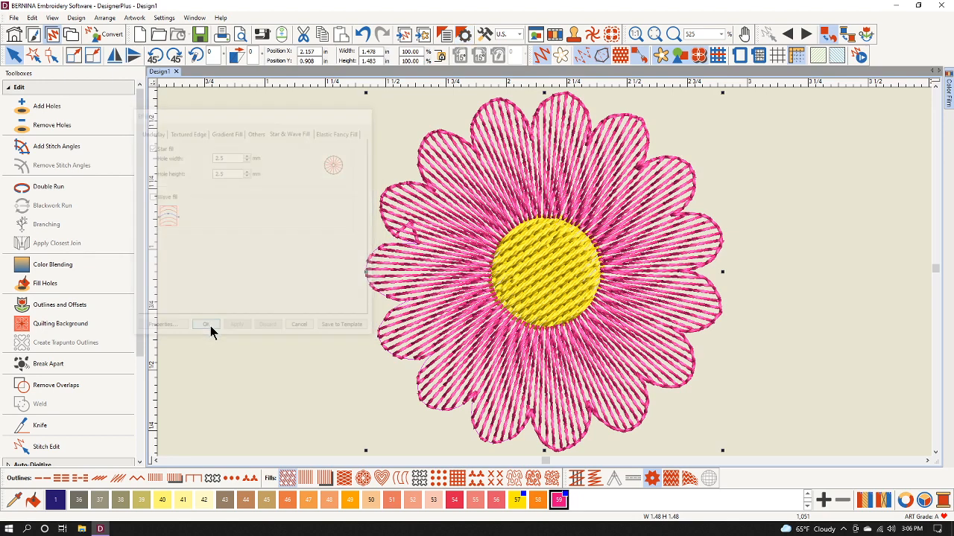
# Select the yellow centre circle and give it a Cross Stitch fill.
pyautogui.click(207, 324)
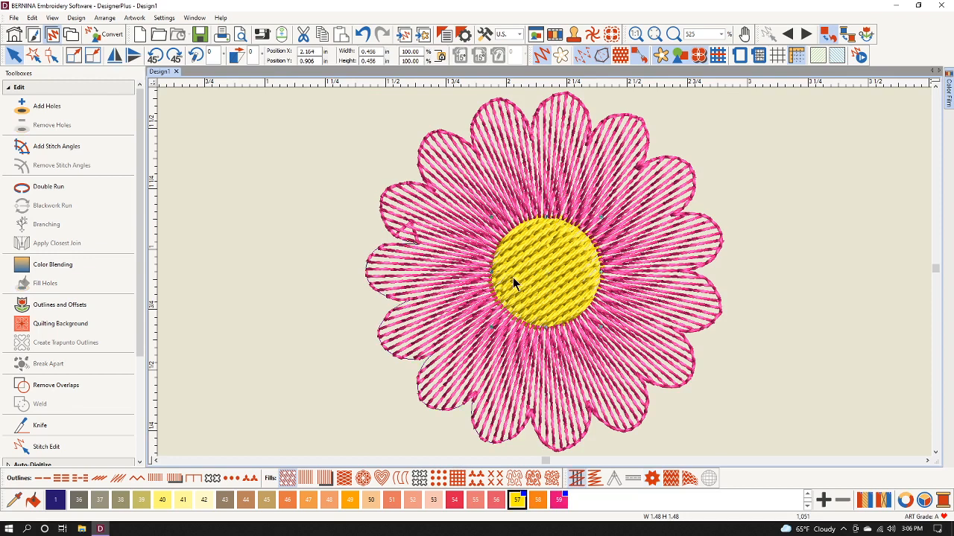
pyautogui.moveTo(533, 282)
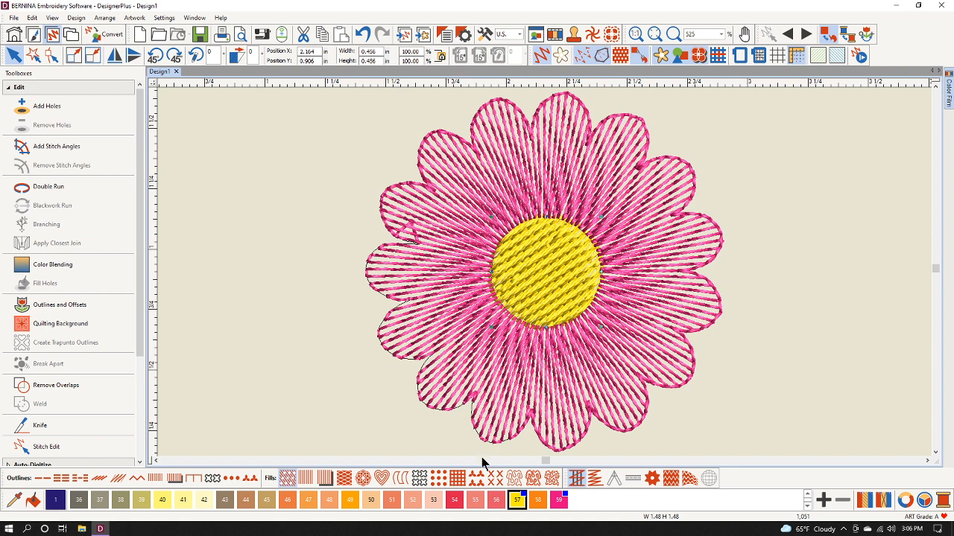
pyautogui.moveTo(495, 478)
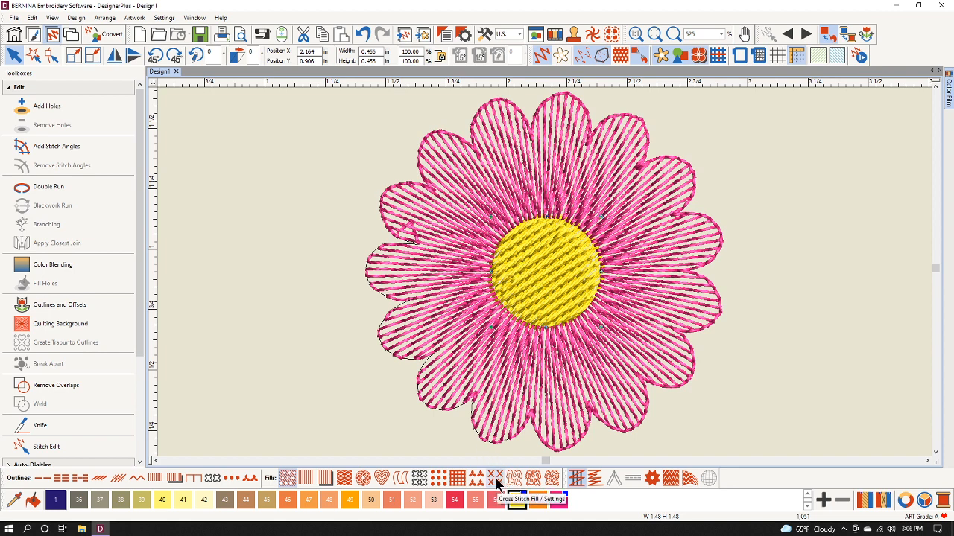
pyautogui.click(487, 479)
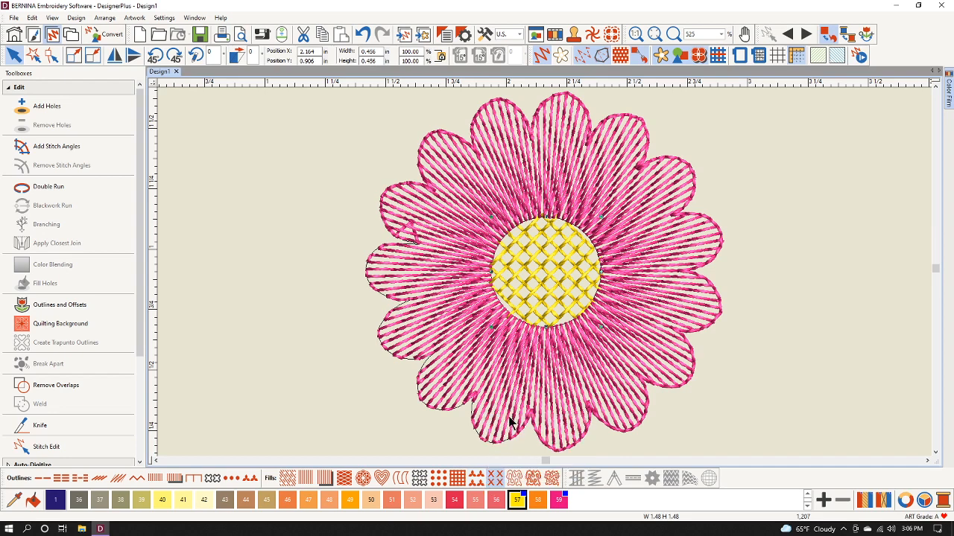
pyautogui.moveTo(494, 477)
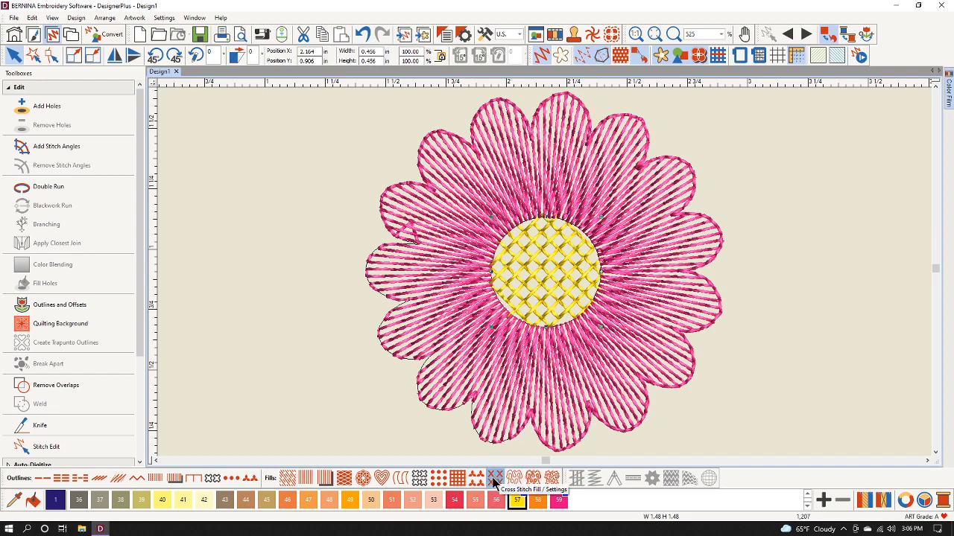
pyautogui.moveTo(494, 477)
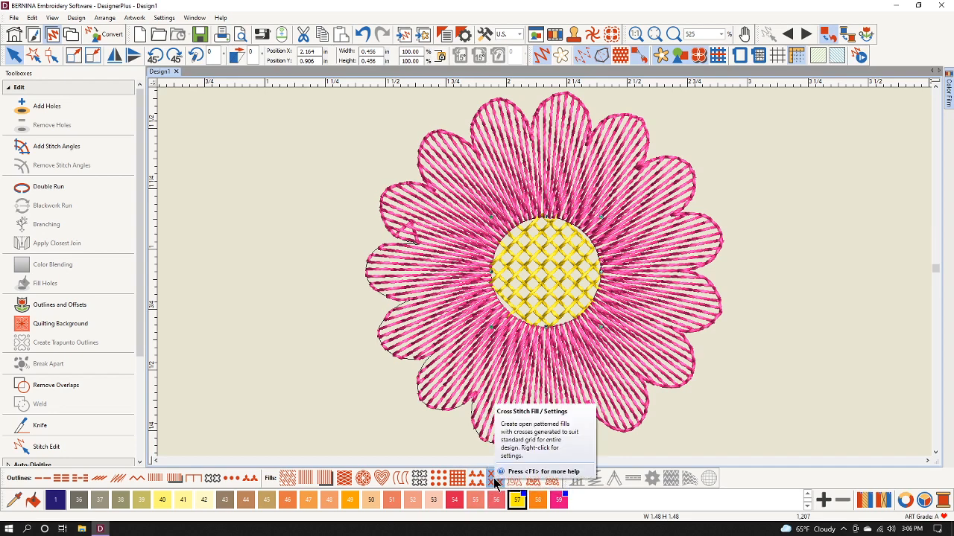
pyautogui.moveTo(487, 452)
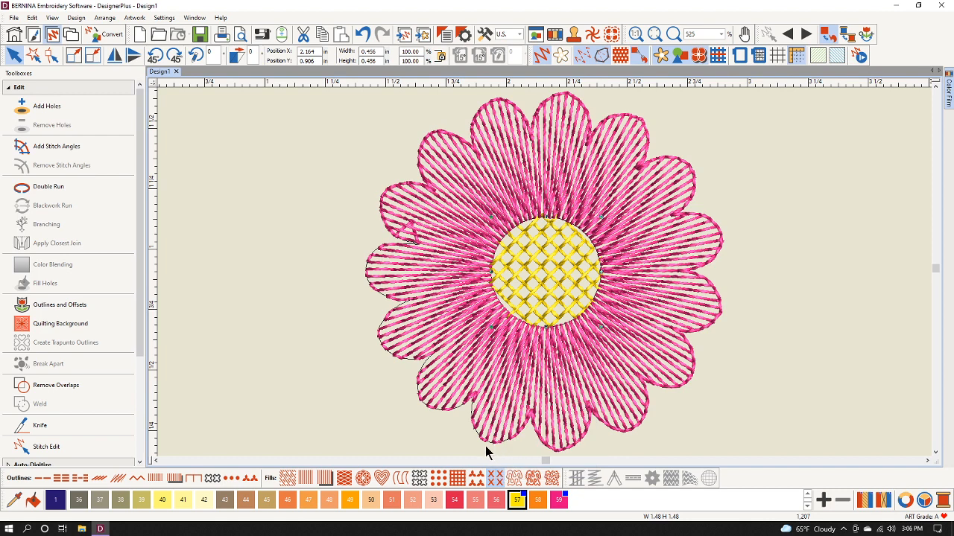
pyautogui.moveTo(461, 445)
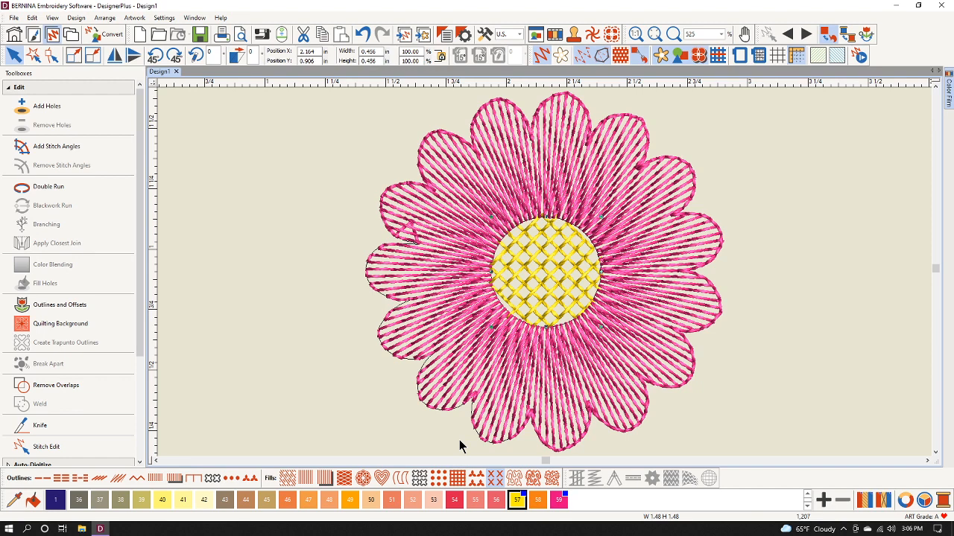
pyautogui.moveTo(447, 227)
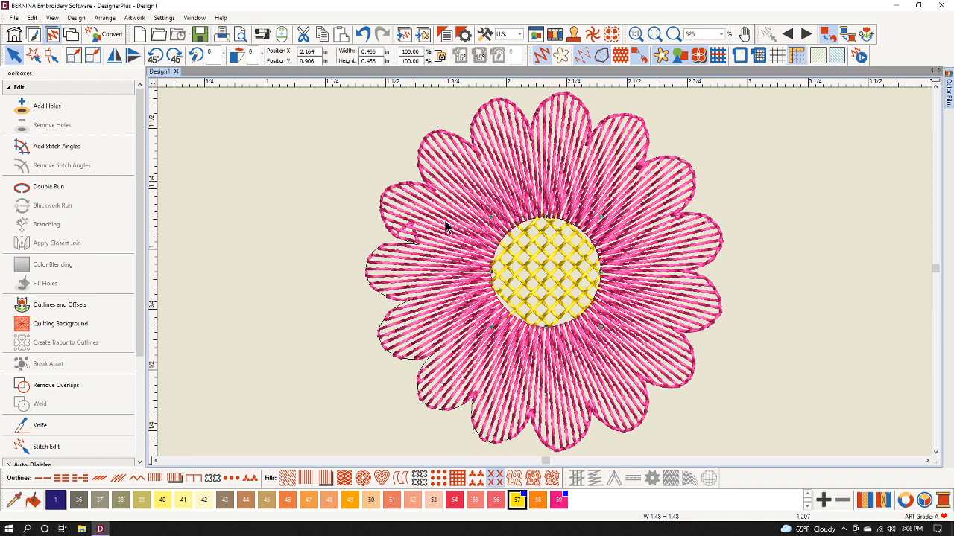
pyautogui.moveTo(395, 245)
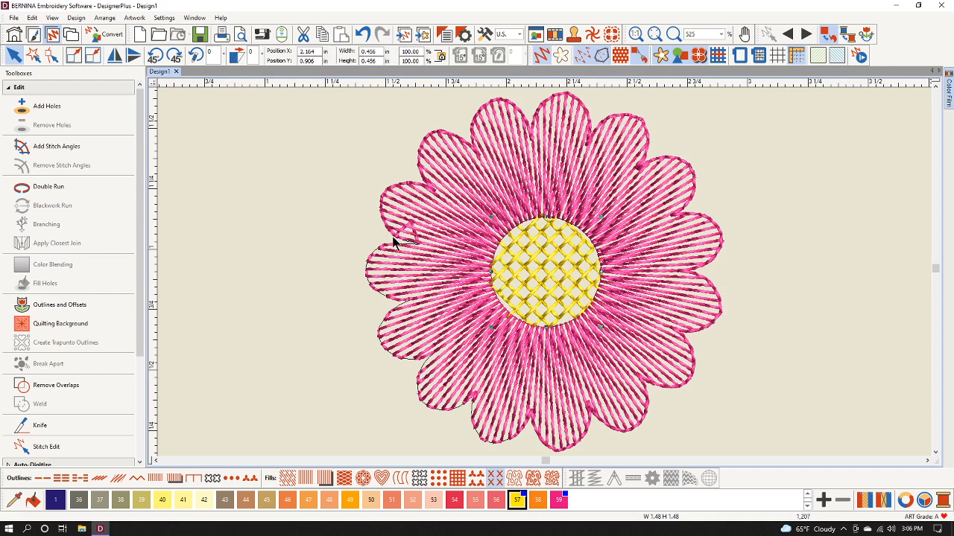
pyautogui.moveTo(600, 257)
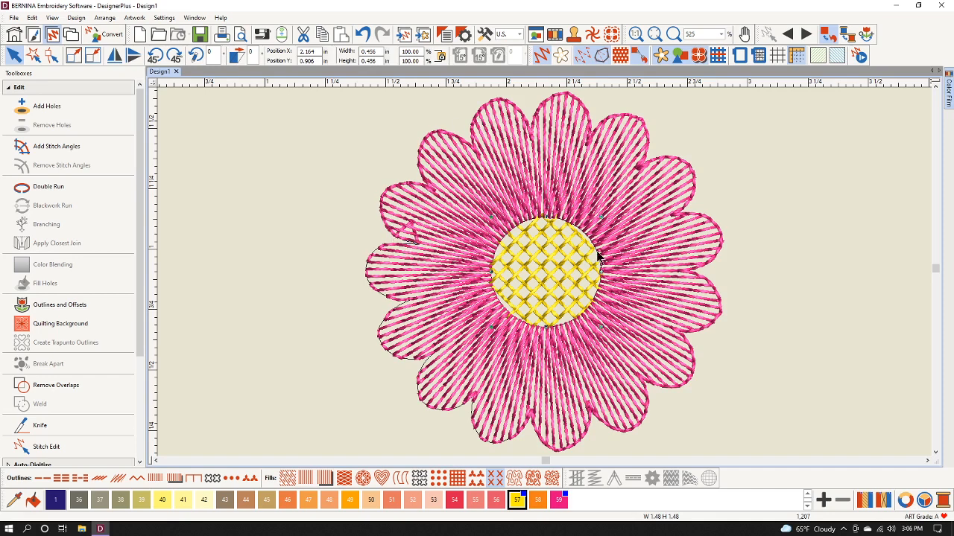
pyautogui.moveTo(427, 261)
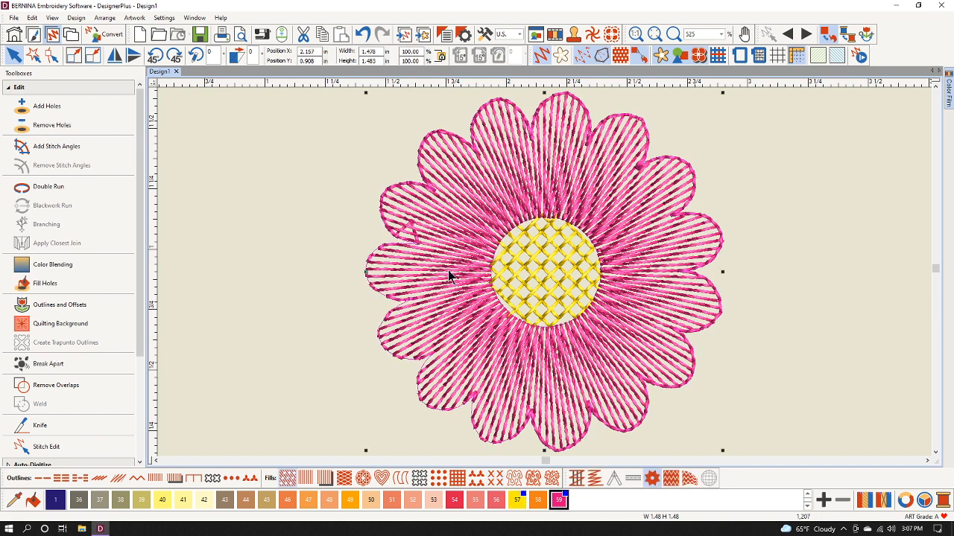
pyautogui.moveTo(71, 304)
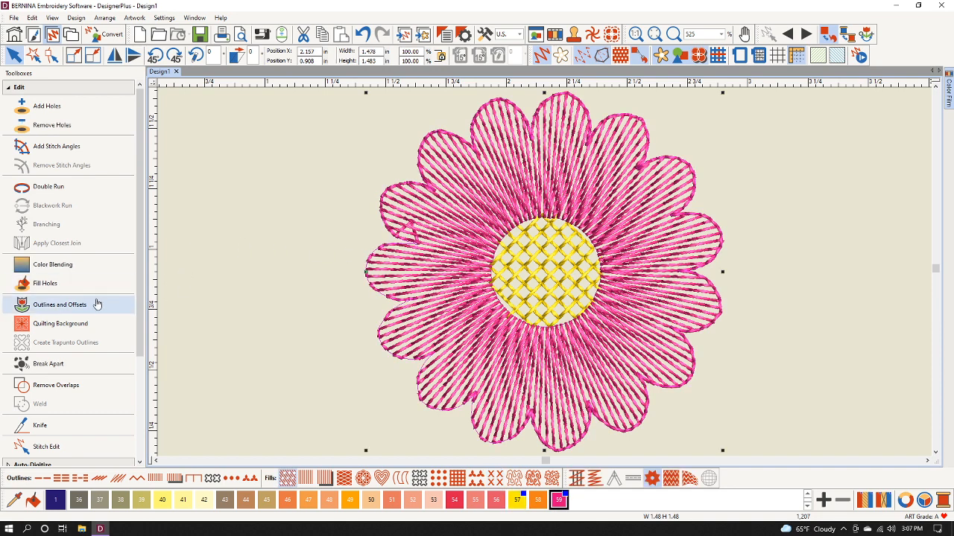
# Outline the petals with a pink backstitch, with offset outlines turned off.
pyautogui.click(59, 304)
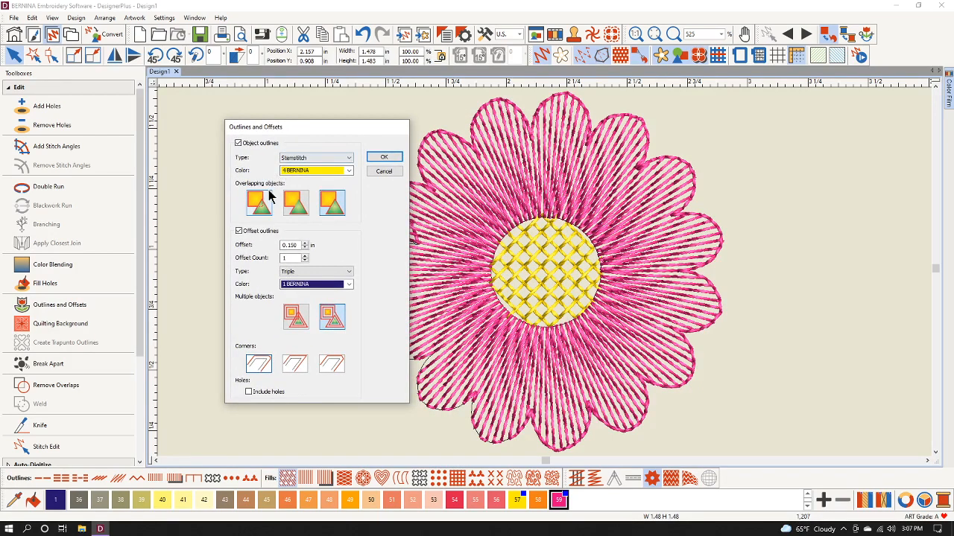
pyautogui.click(240, 230)
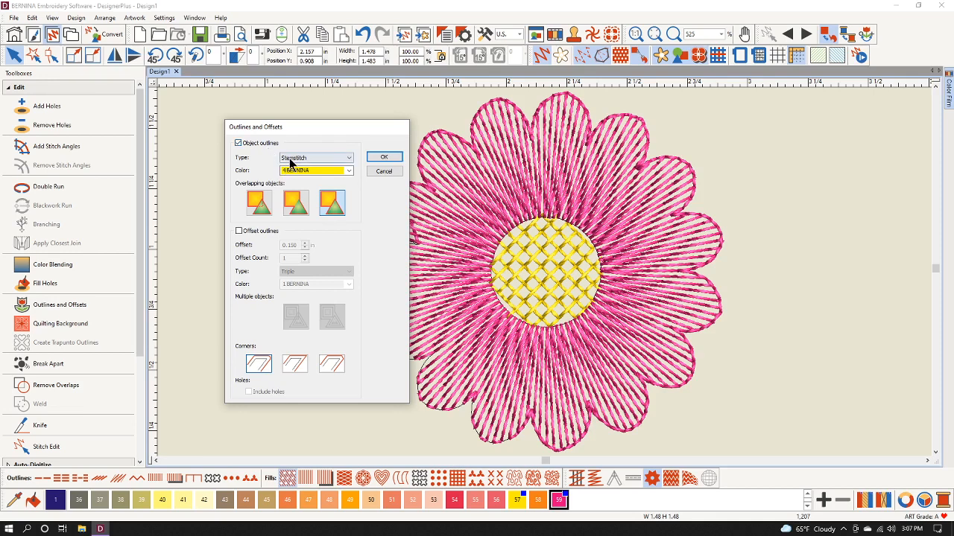
pyautogui.click(348, 157)
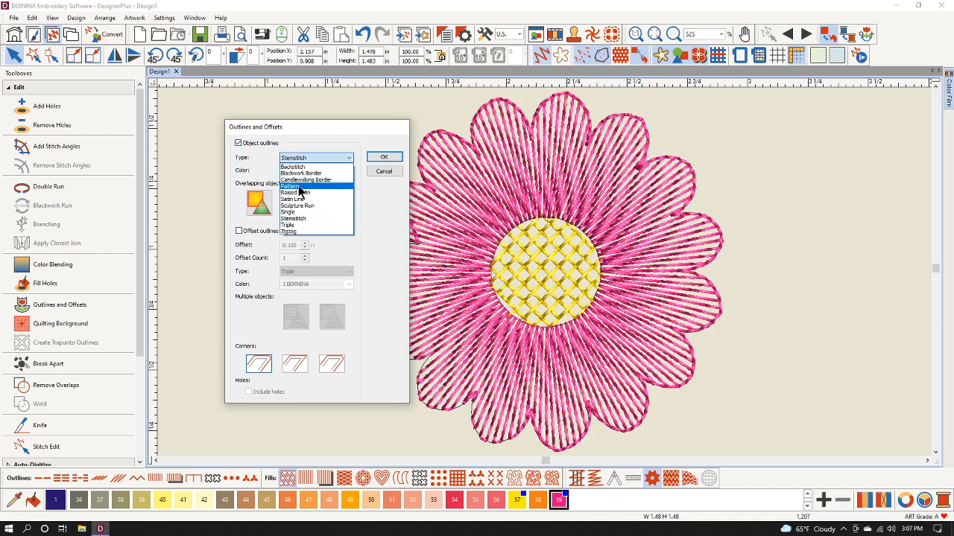
pyautogui.moveTo(305, 180)
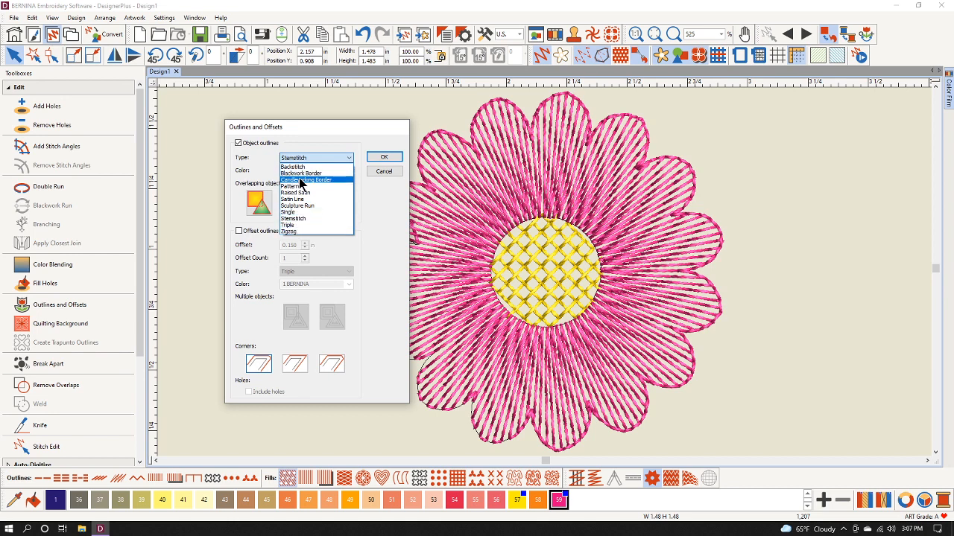
pyautogui.moveTo(297, 192)
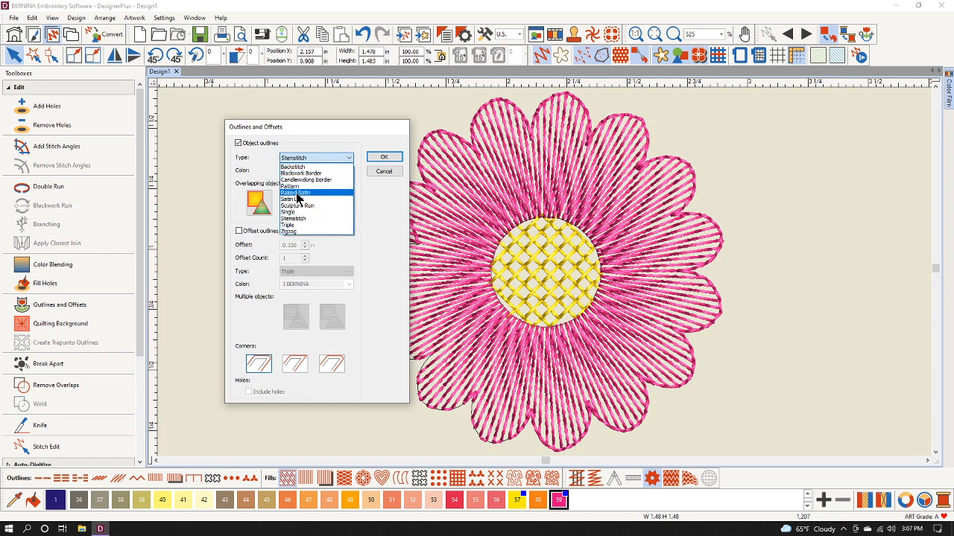
pyautogui.click(296, 167)
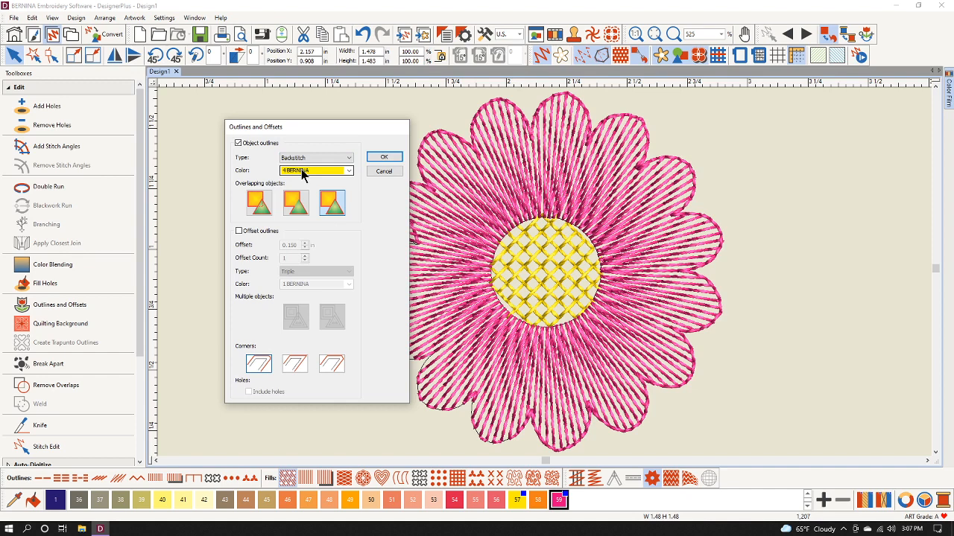
pyautogui.click(348, 171)
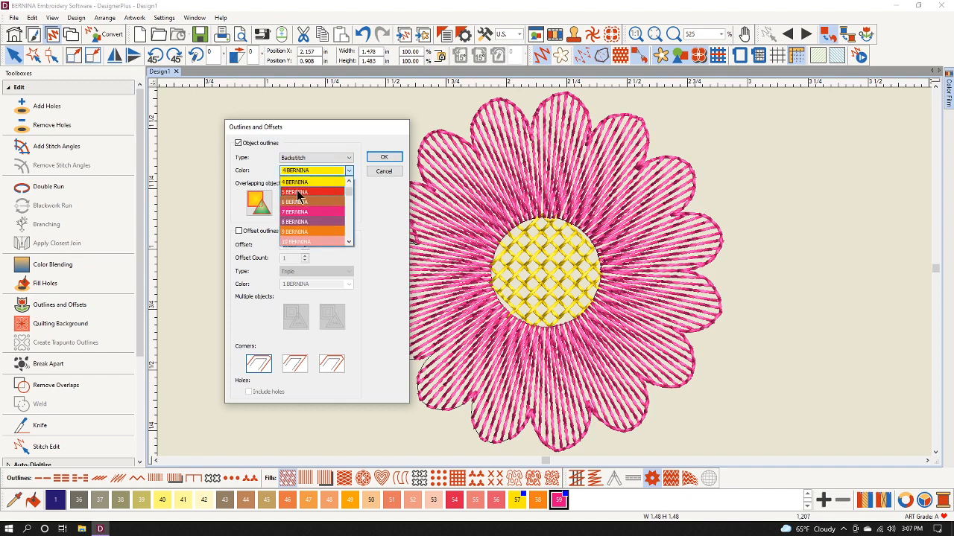
pyautogui.scroll(-3)
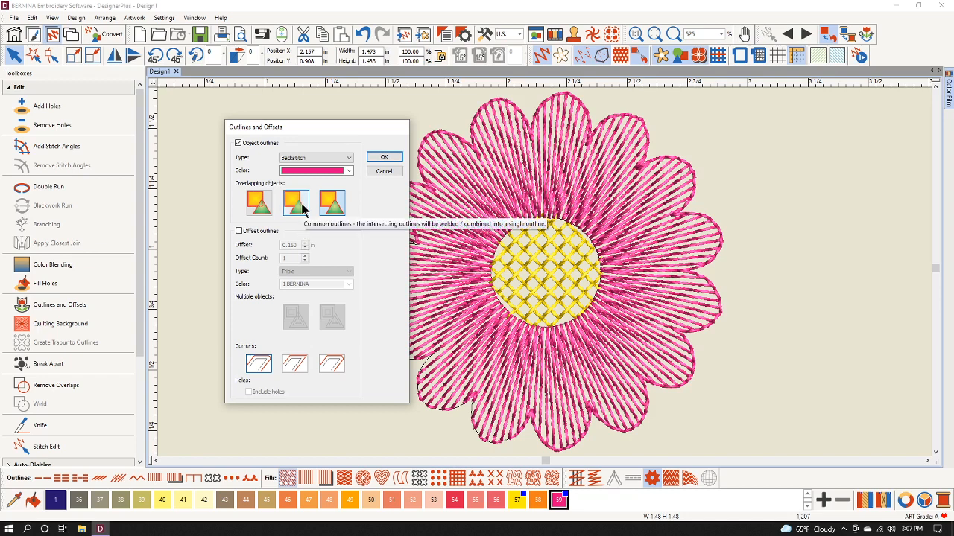
pyautogui.moveTo(331, 203)
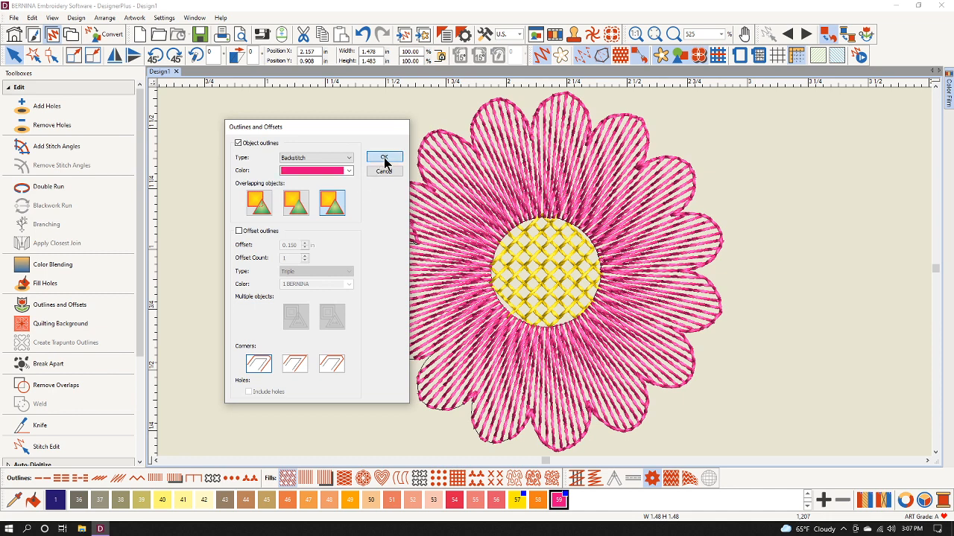
pyautogui.click(383, 157)
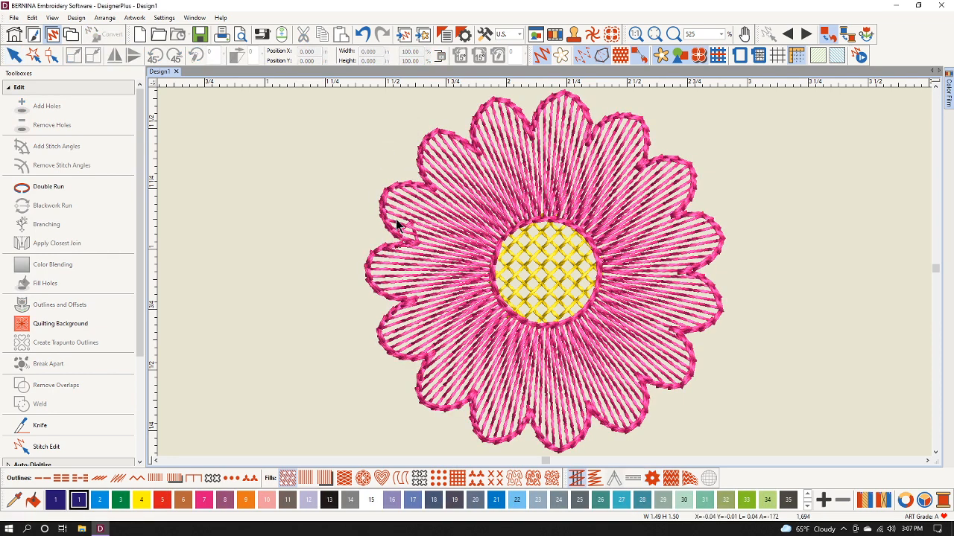
pyautogui.moveTo(401, 315)
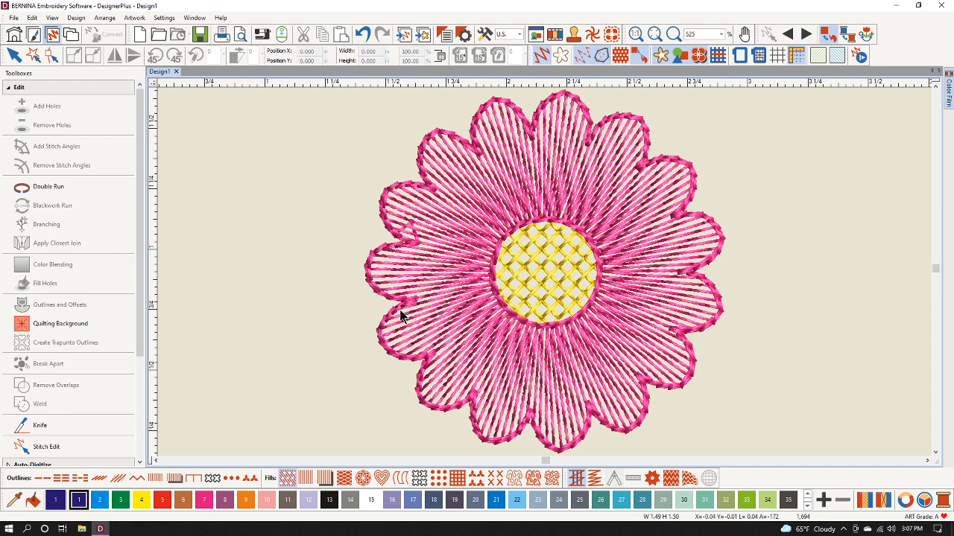
pyautogui.moveTo(471, 306)
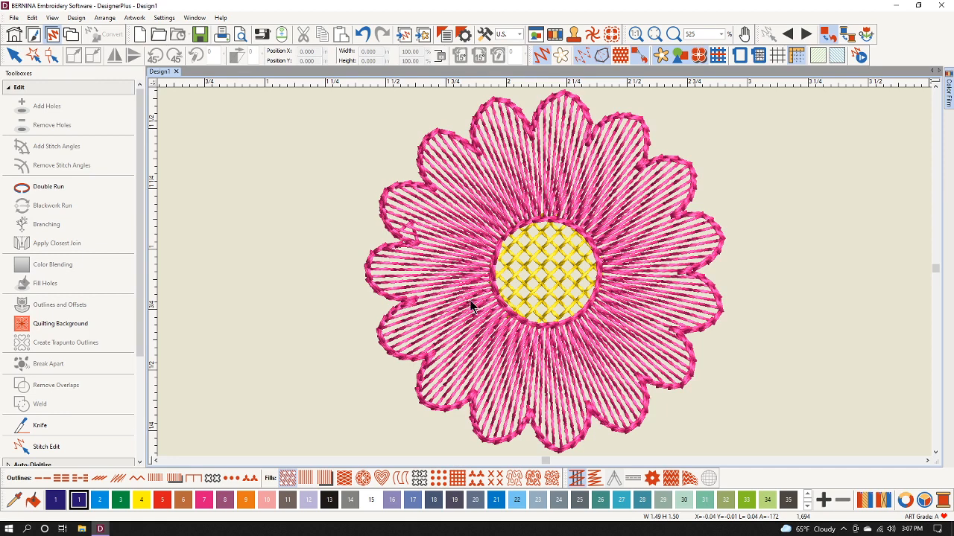
pyautogui.moveTo(417, 248)
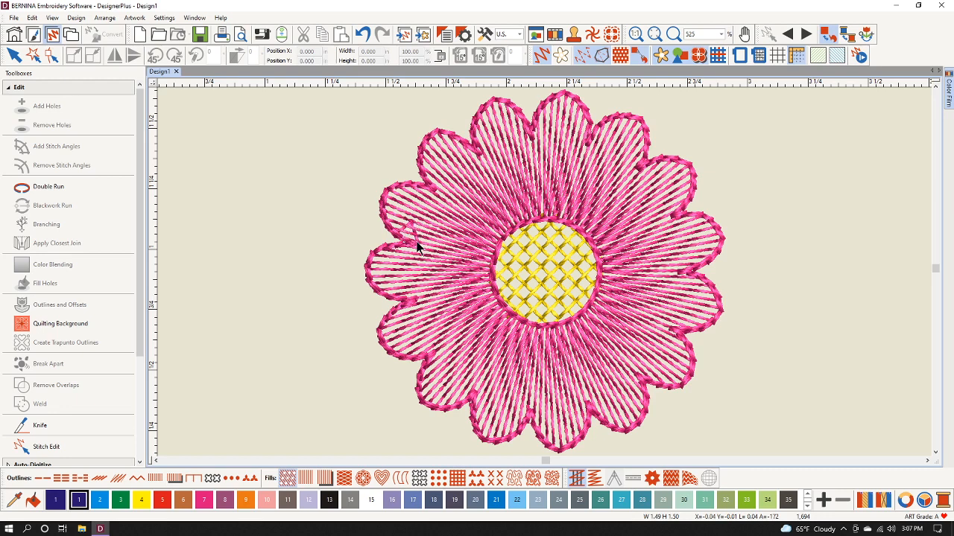
pyautogui.moveTo(427, 239)
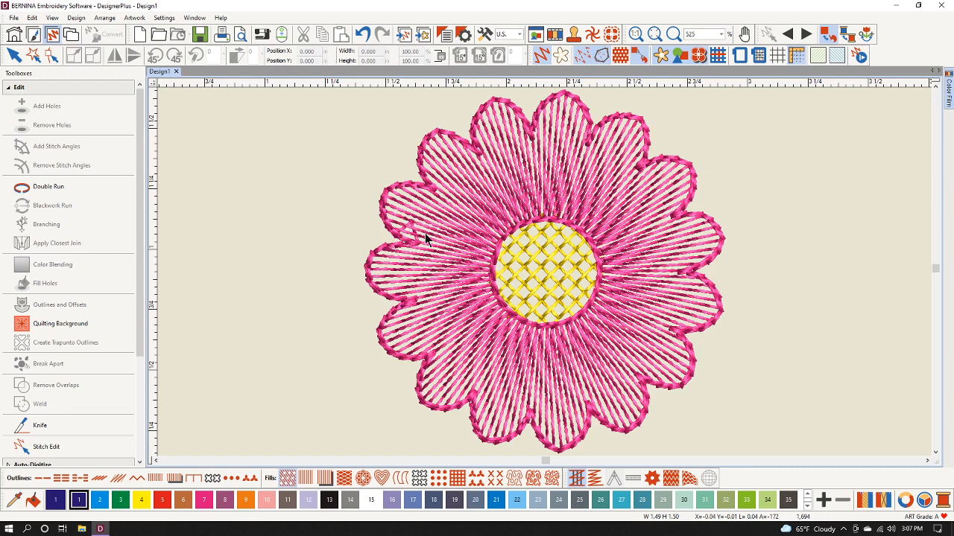
pyautogui.moveTo(414, 244)
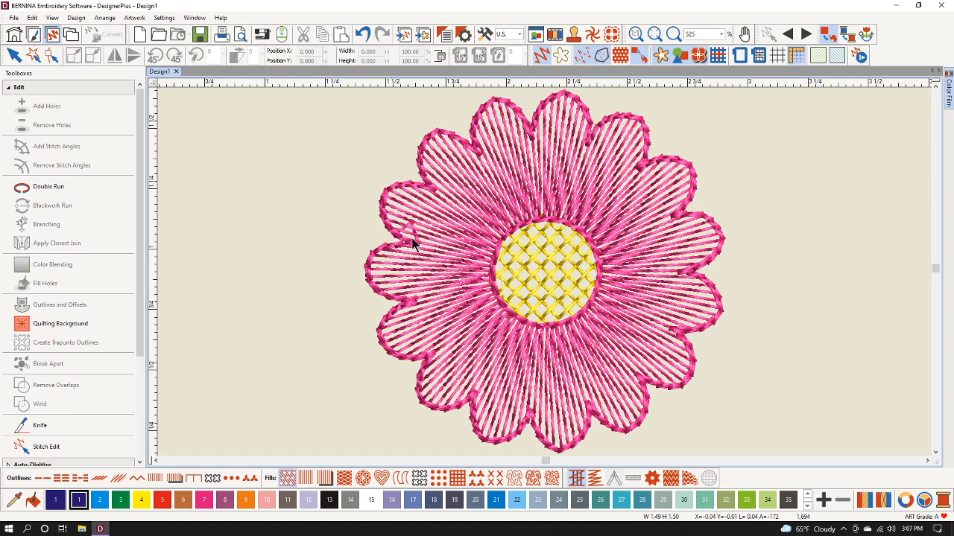
pyautogui.moveTo(445, 282)
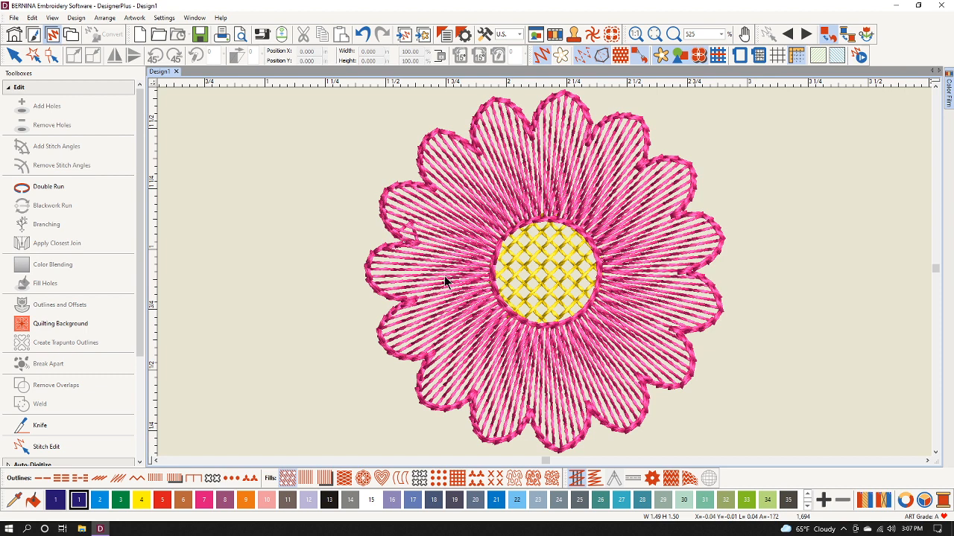
# Select the pink petal fill object with the Select tool.
pyautogui.click(436, 241)
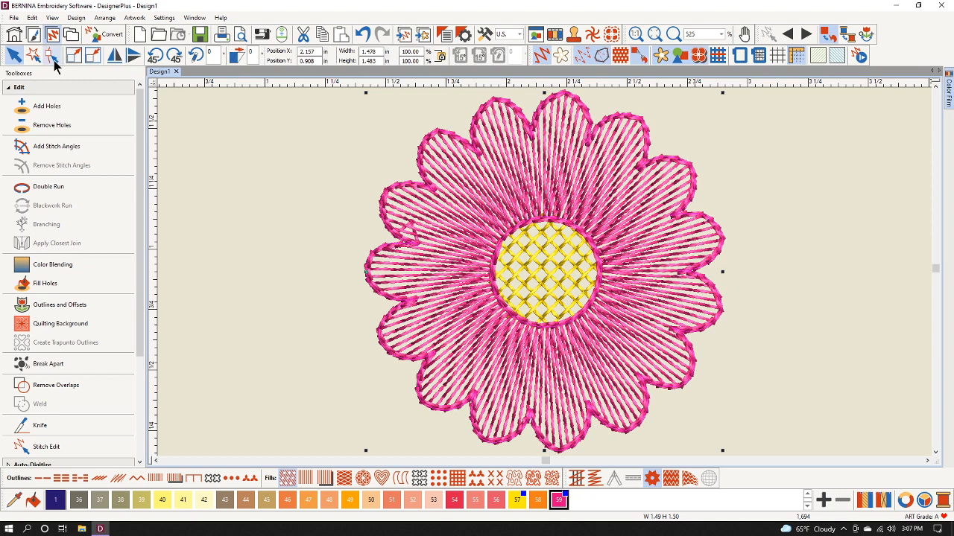
# Activate Reshape Object to display the petal fill's reshape points.
pyautogui.click(53, 55)
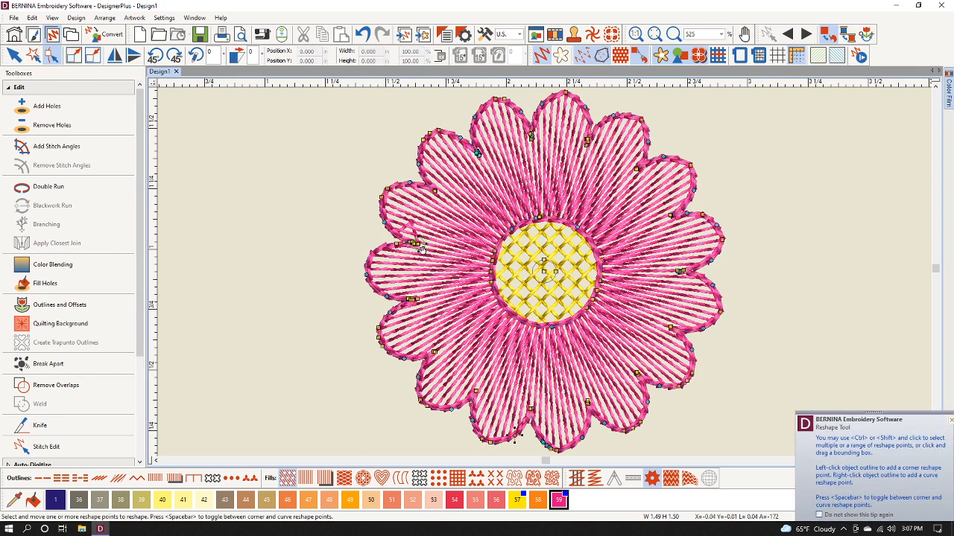
pyautogui.moveTo(430, 256)
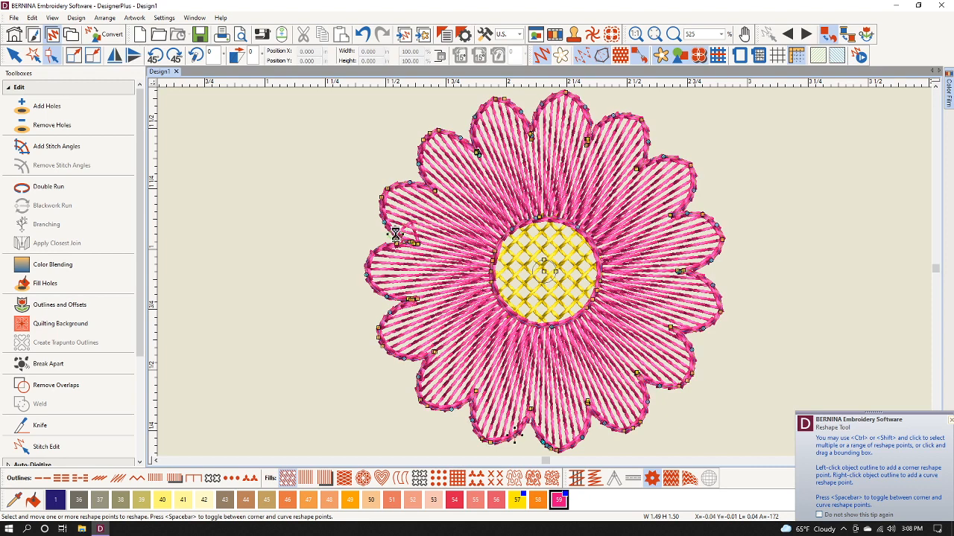
pyautogui.moveTo(406, 231)
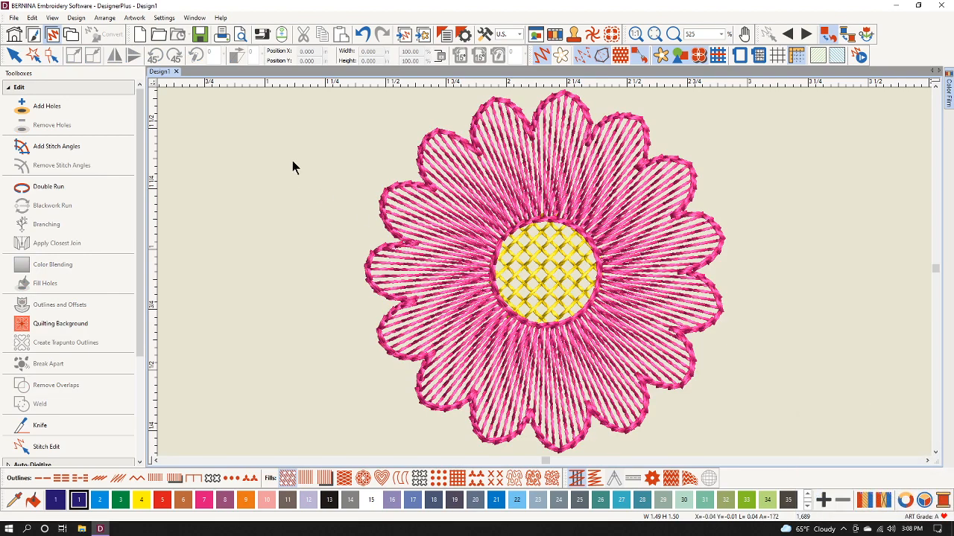
# Save the design as a new file named 'Sketched Flower'.
pyautogui.click(14, 17)
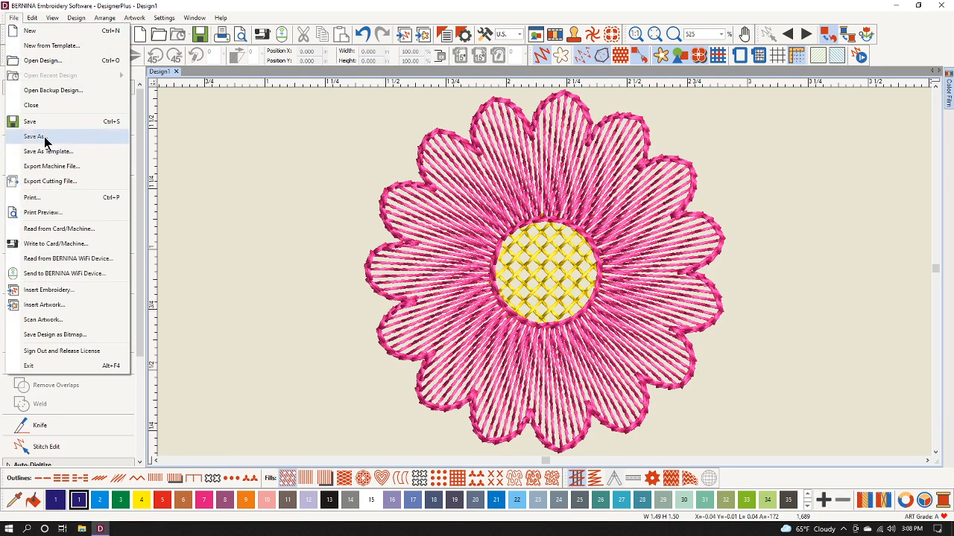
pyautogui.click(34, 136)
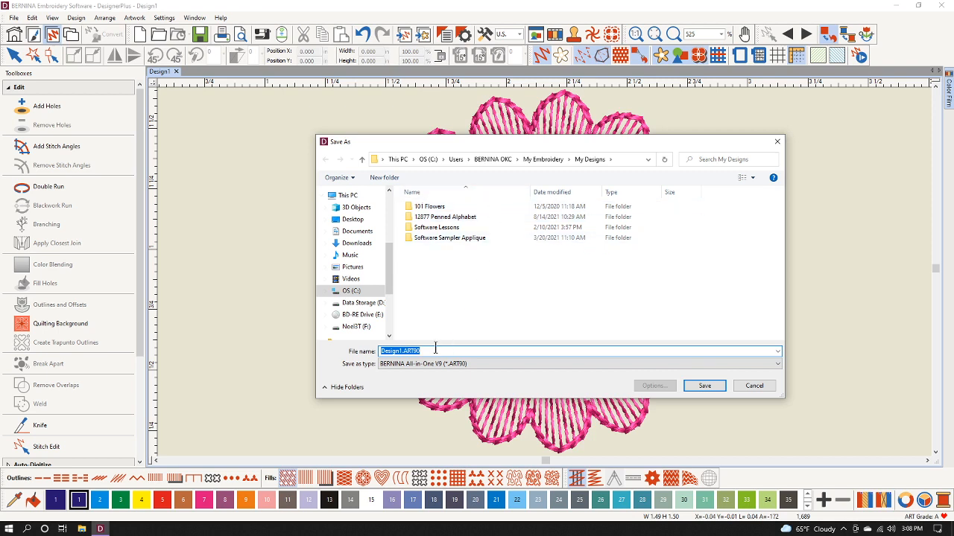
pyautogui.moveTo(428, 351)
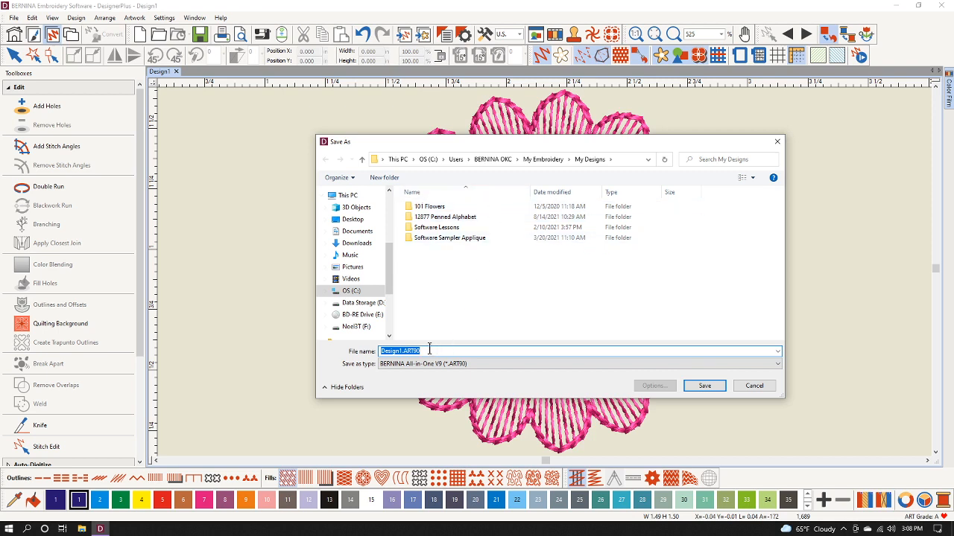
pyautogui.write('Sketched Flower')
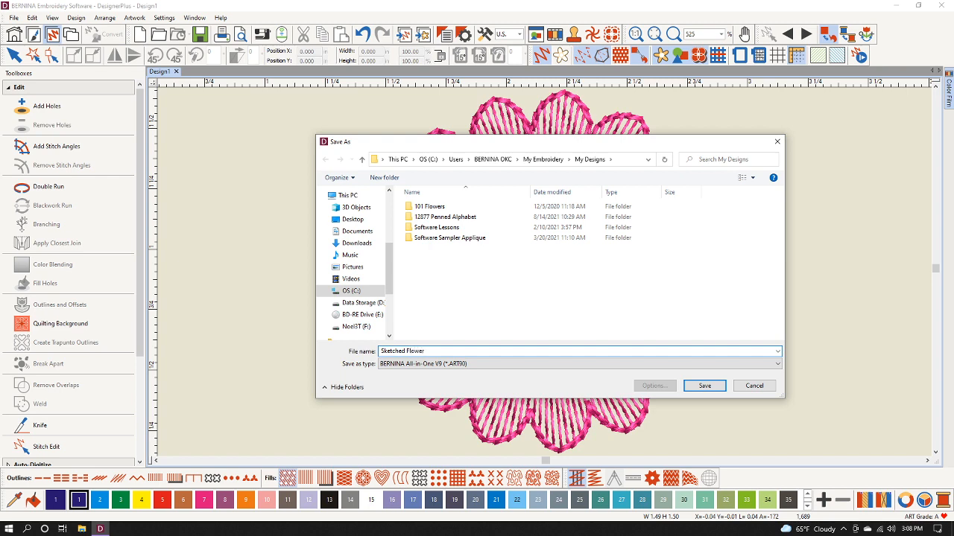
pyautogui.click(703, 386)
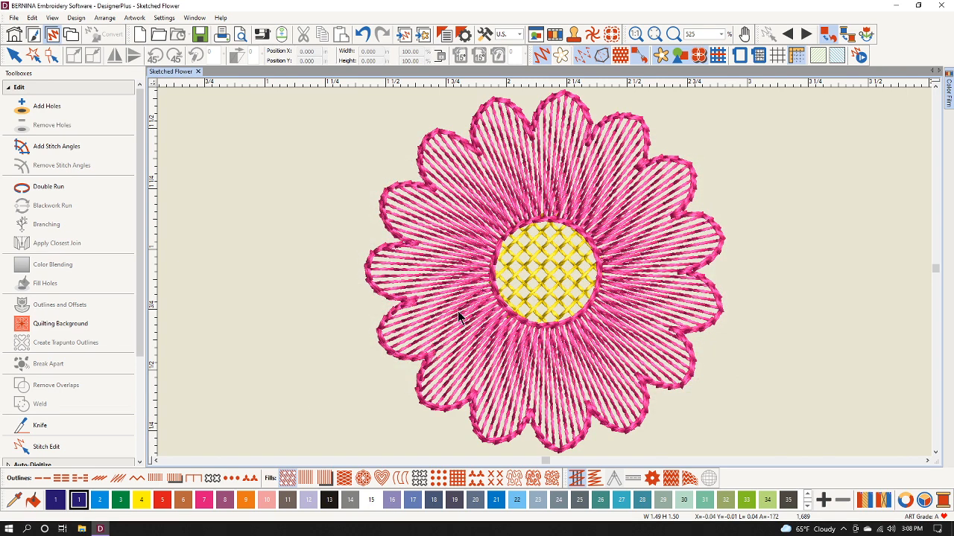
pyautogui.moveTo(637, 175)
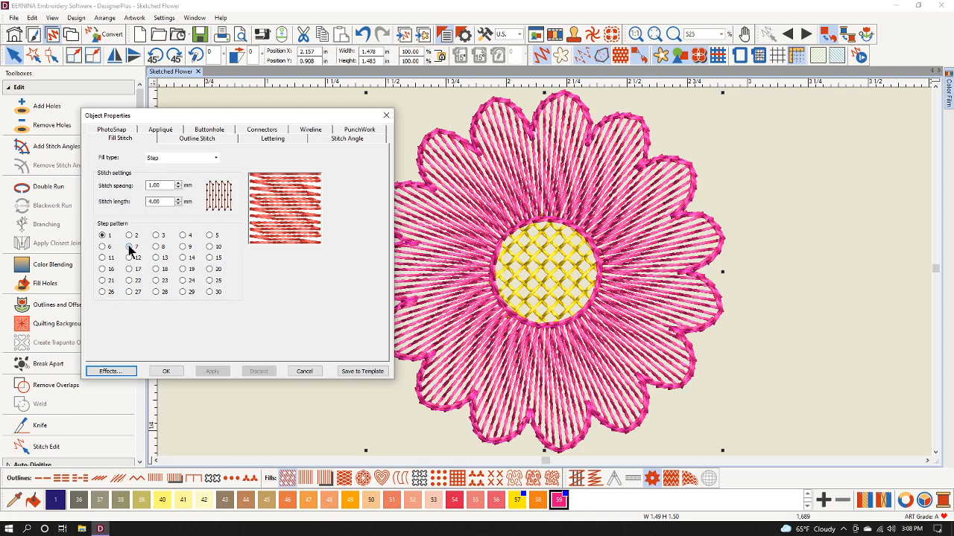
# Try step pattern 7, then set the petal fill to step pattern 23.
pyautogui.click(129, 247)
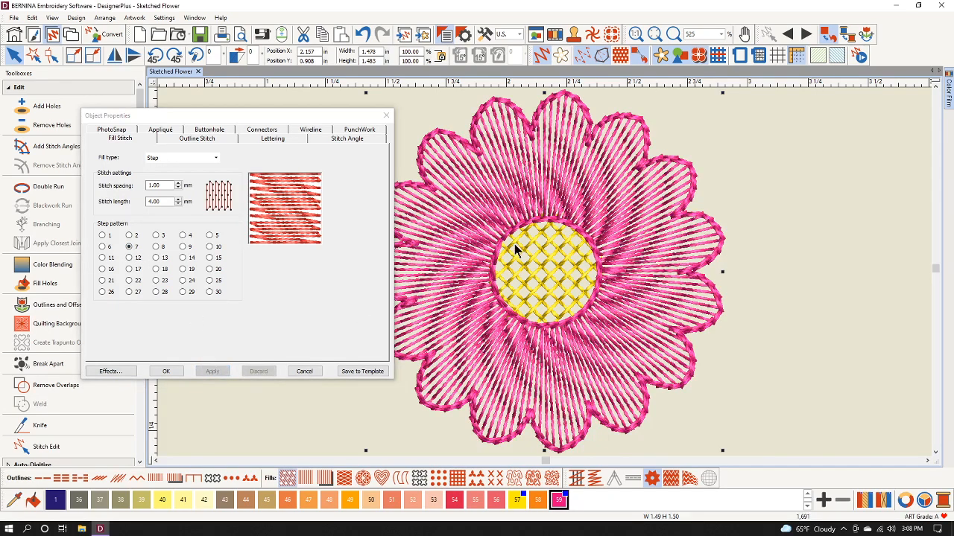
pyautogui.moveTo(506, 340)
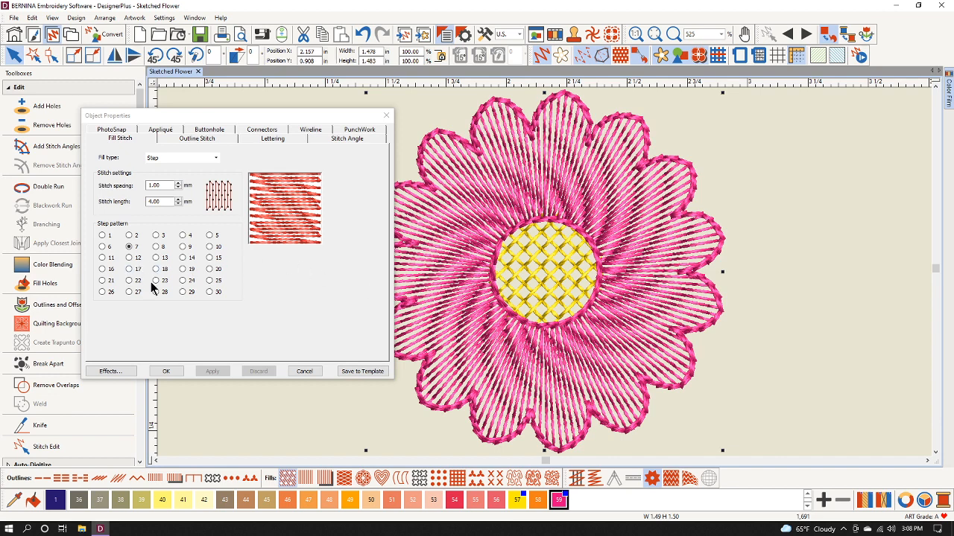
pyautogui.click(212, 371)
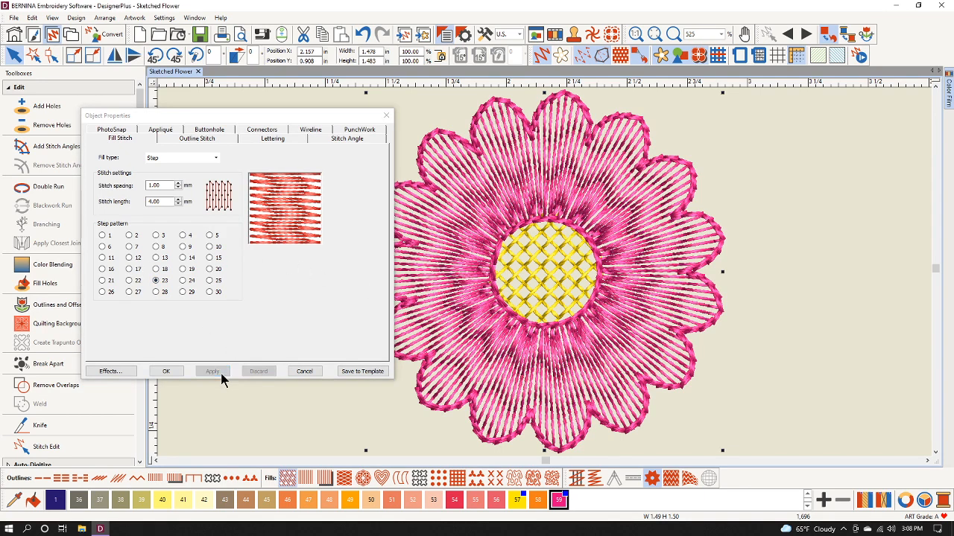
pyautogui.click(211, 371)
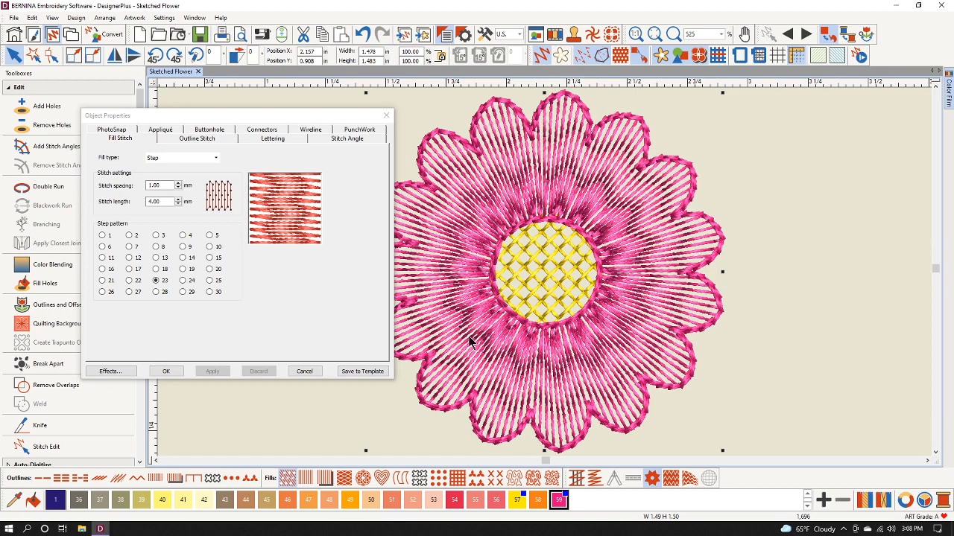
pyautogui.moveTo(638, 287)
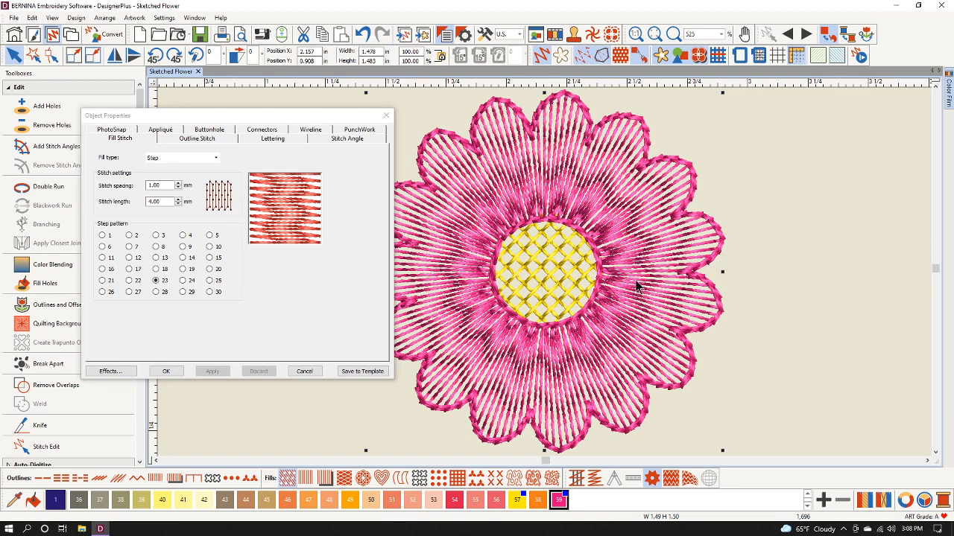
pyautogui.moveTo(477, 343)
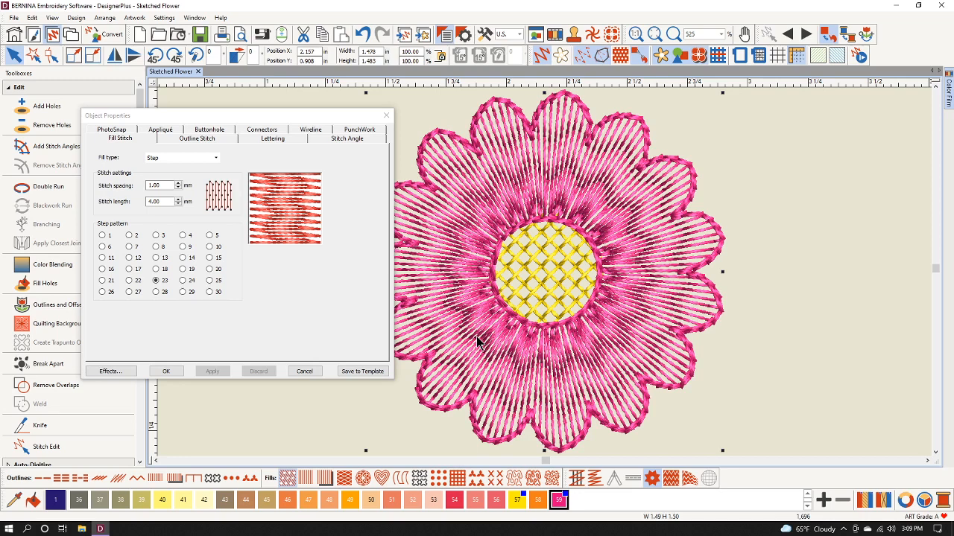
pyautogui.click(304, 371)
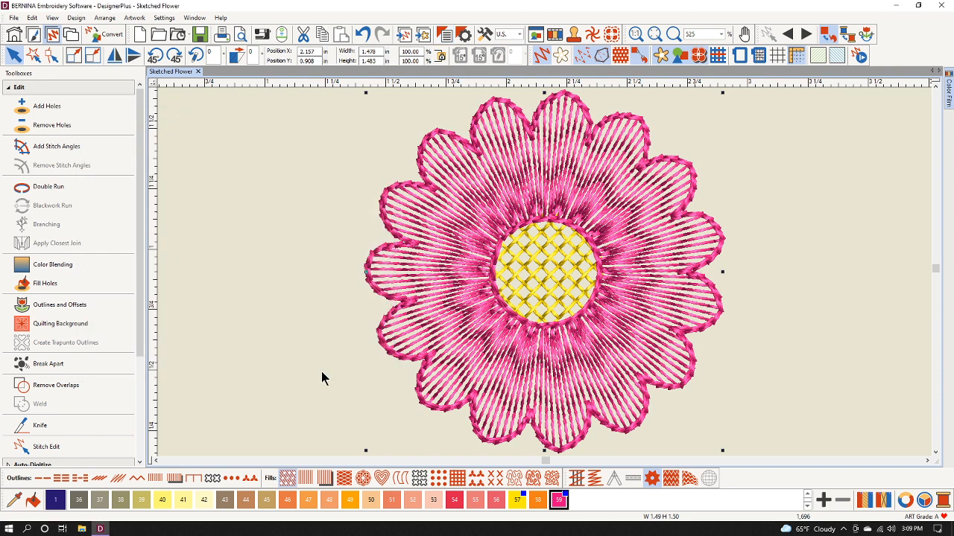
pyautogui.moveTo(336, 383)
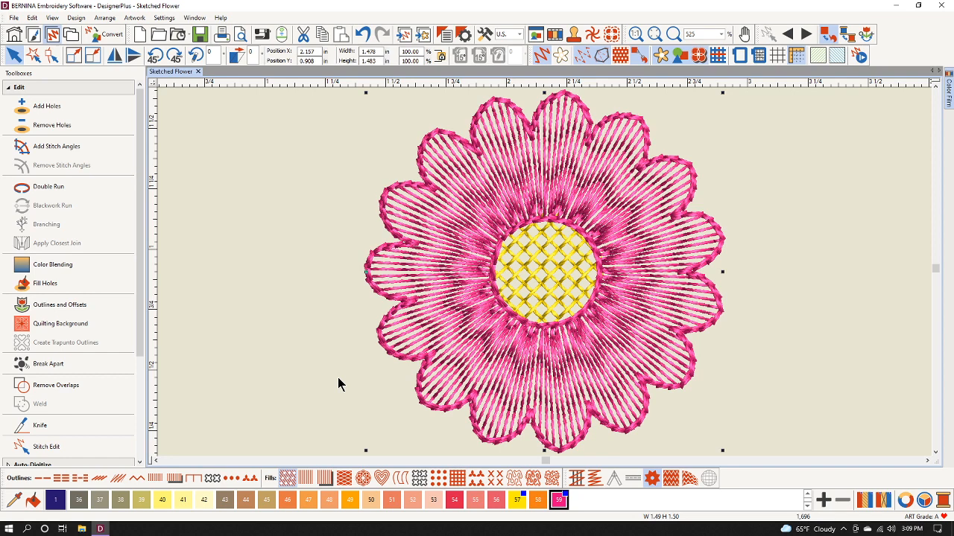
pyautogui.moveTo(313, 416)
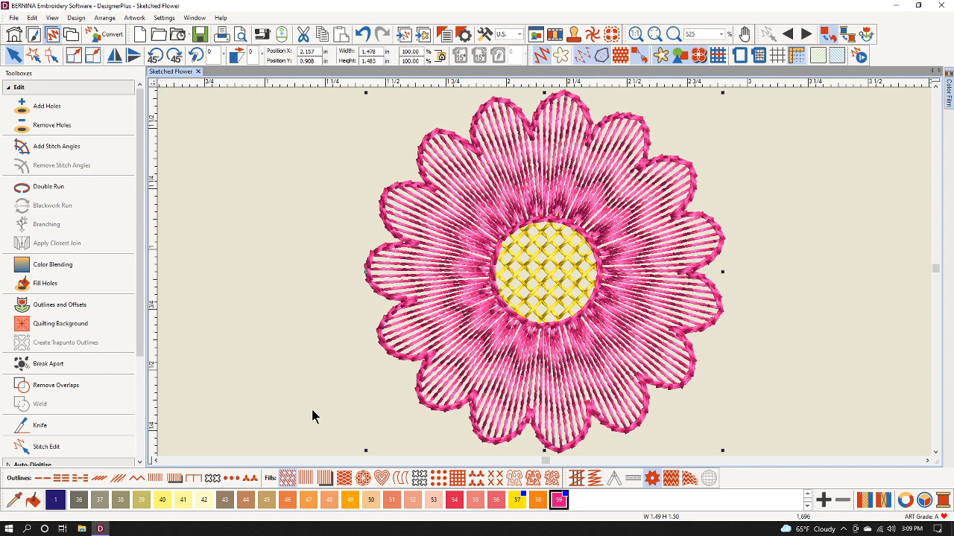
pyautogui.moveTo(219, 413)
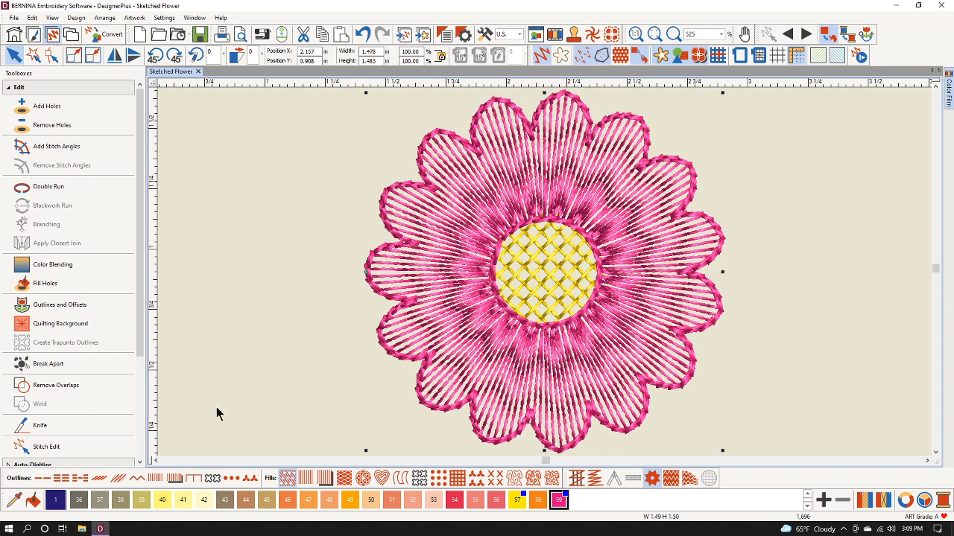